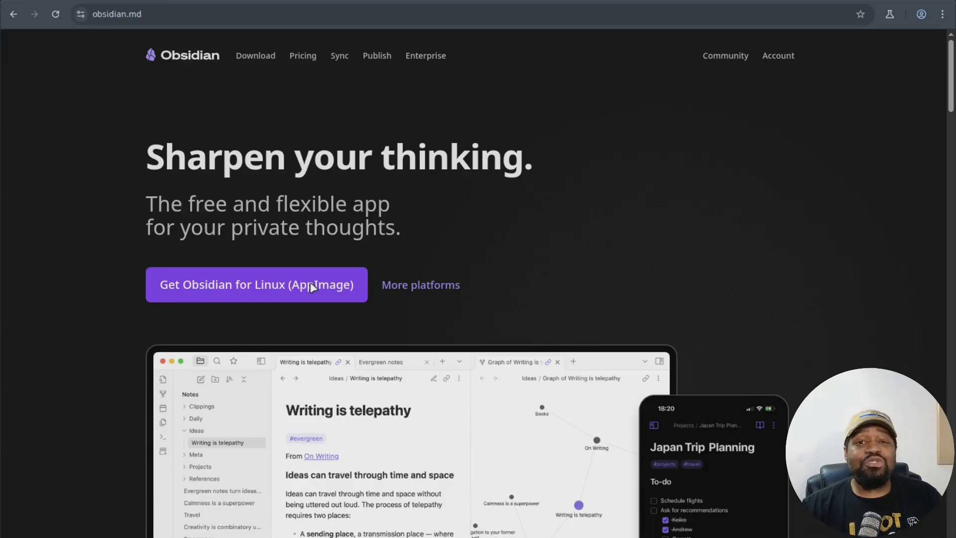
{"action": "mouse_move", "coordinate": [322, 281]}
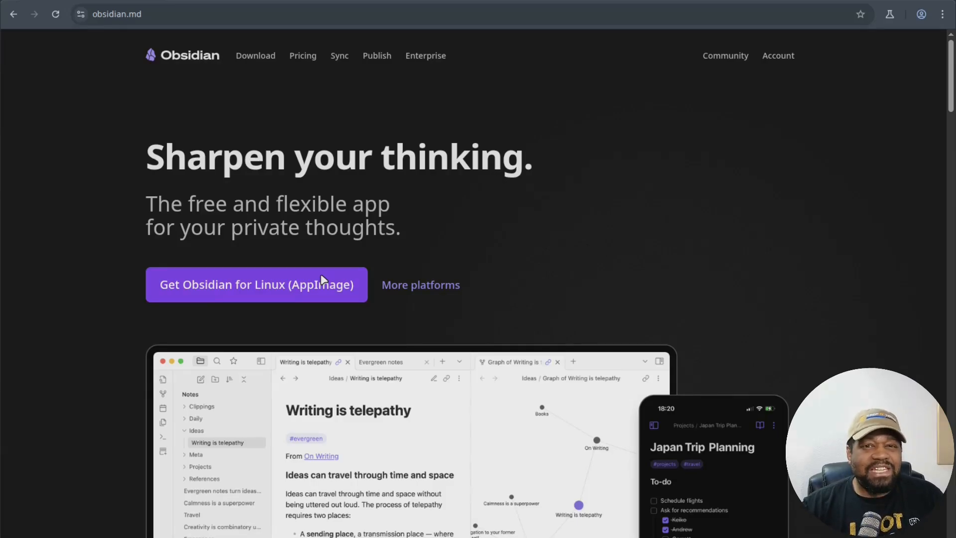
{"action": "mouse_move", "coordinate": [651, 107]}
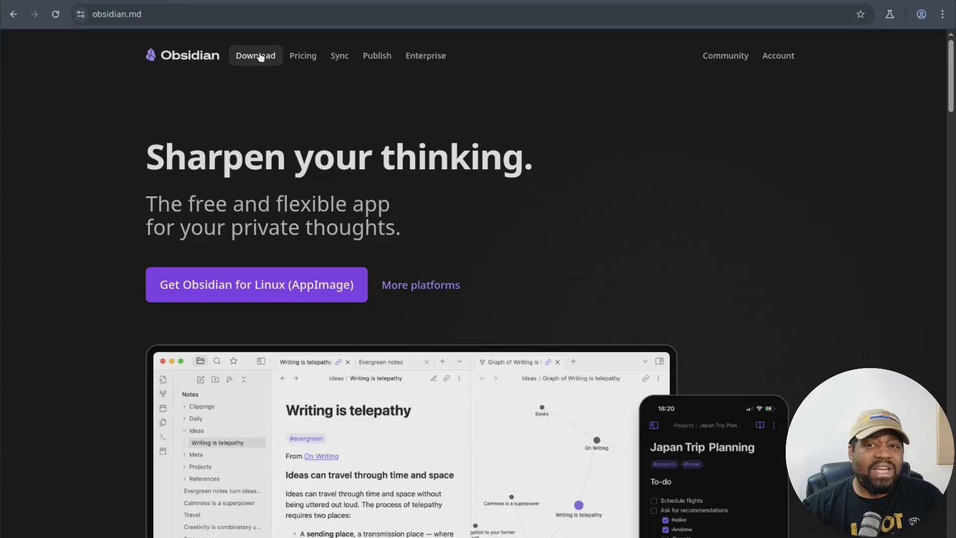
{"action": "mouse_move", "coordinate": [598, 260]}
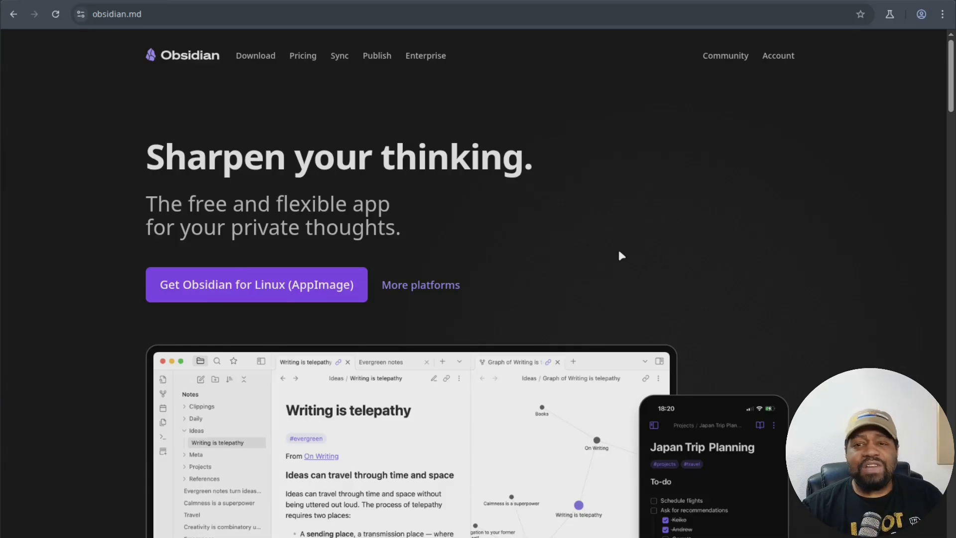
{"action": "mouse_move", "coordinate": [305, 135]}
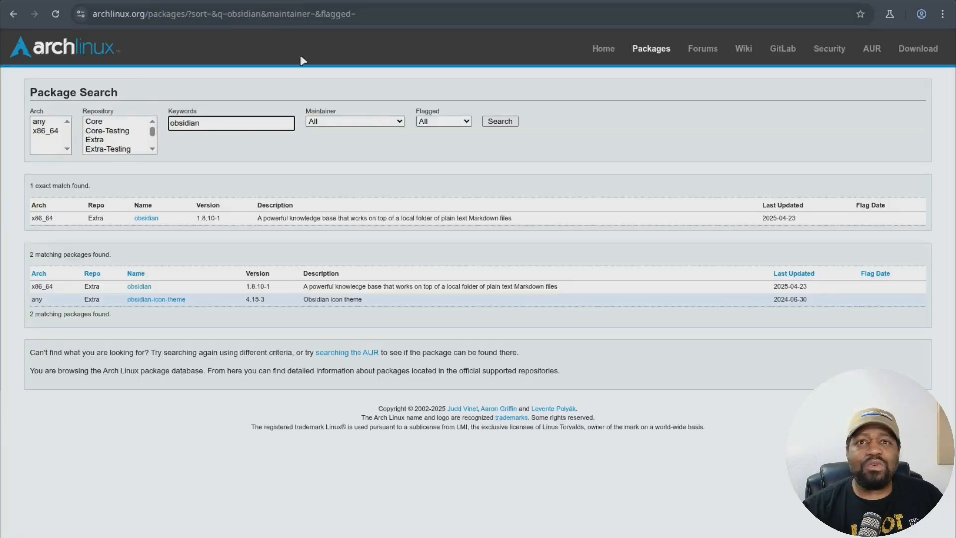
{"action": "mouse_move", "coordinate": [156, 192]}
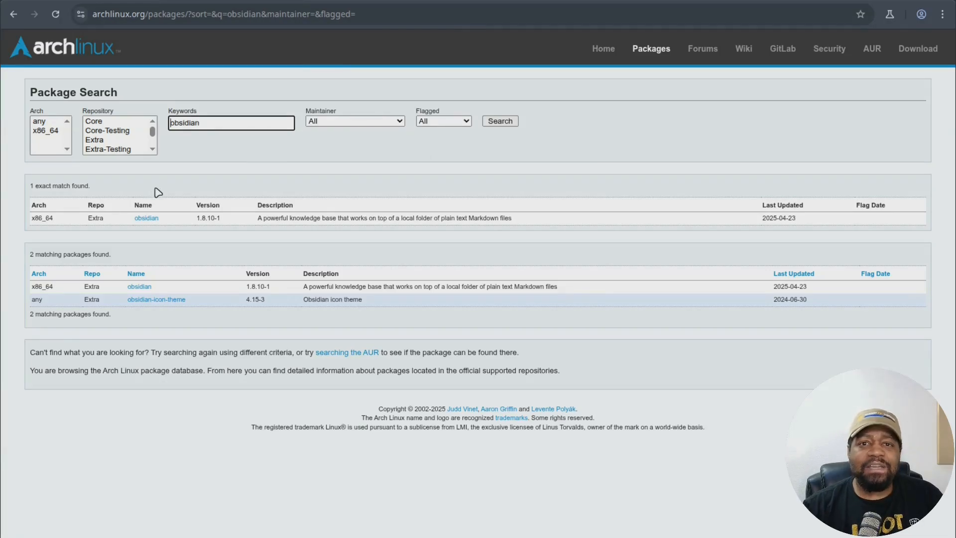
{"action": "mouse_move", "coordinate": [147, 218]}
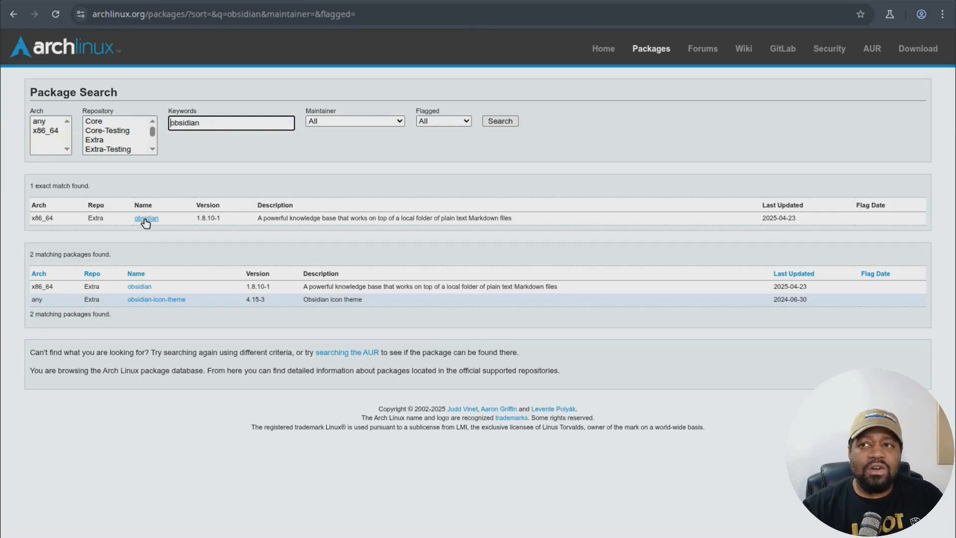
{"action": "mouse_move", "coordinate": [138, 238]}
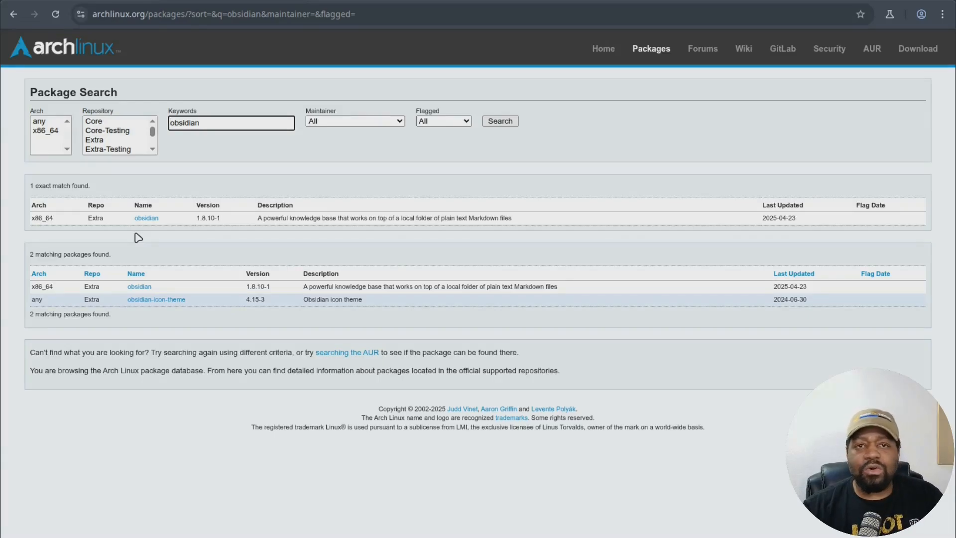
{"action": "mouse_move", "coordinate": [192, 251]}
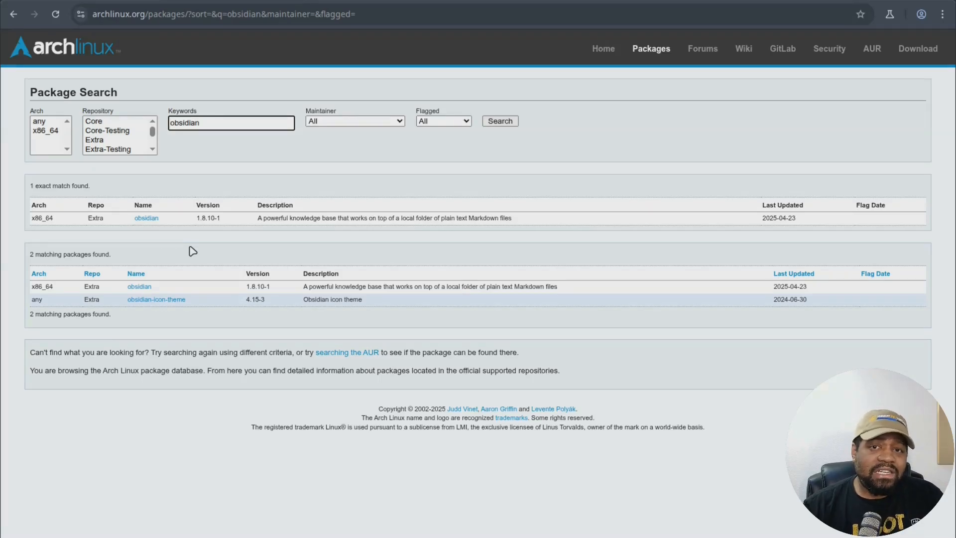
{"action": "mouse_move", "coordinate": [865, 60]}
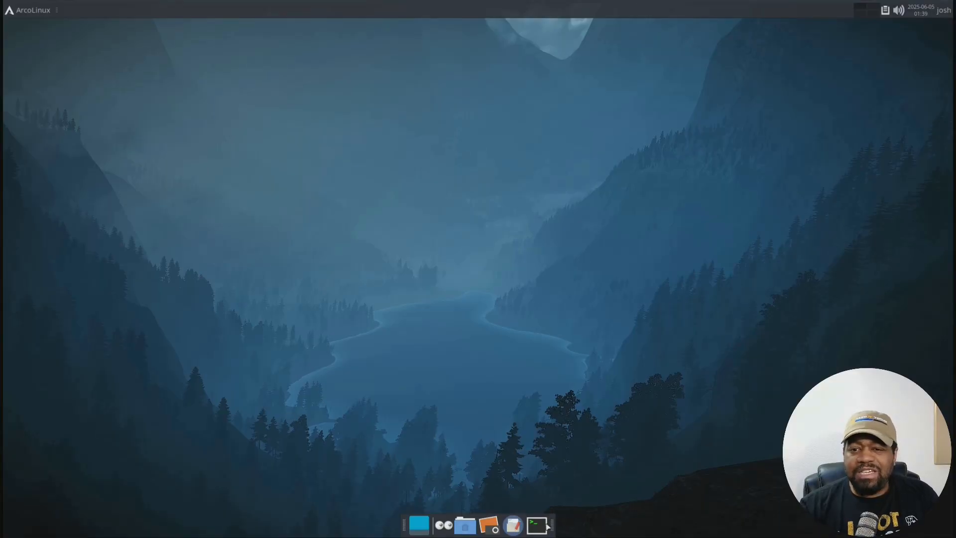
- Open a terminal and run sudo pacman -Syu, answering Y to the upgrade
{"action": "left_click", "coordinate": [535, 524]}
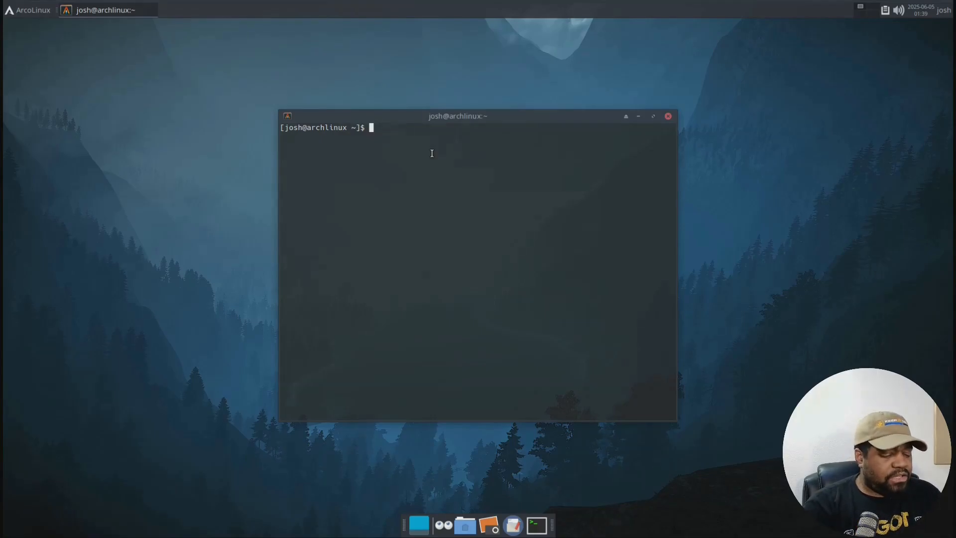
{"action": "type", "text": "sudo pacman -Syu"}
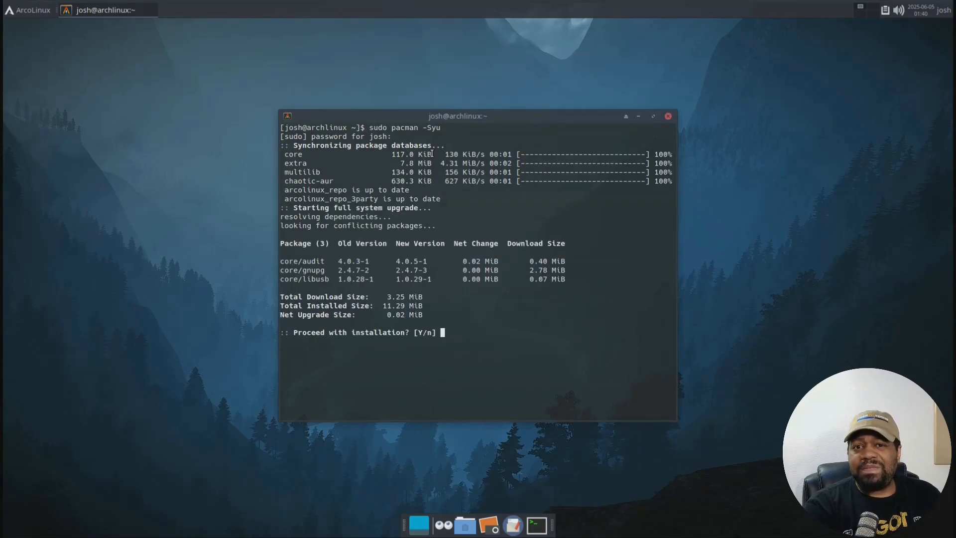
{"action": "type", "text": "Y"}
{"action": "type", "text": "s"}
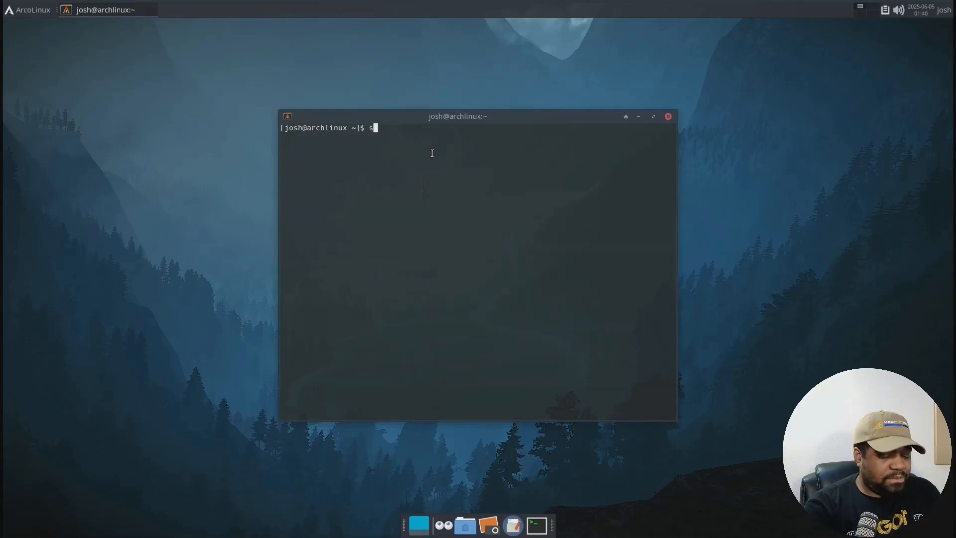
- Run sudo pacman -S obsidian to install Obsidian from the Arch repositories
{"action": "type", "text": "udo pacman"}
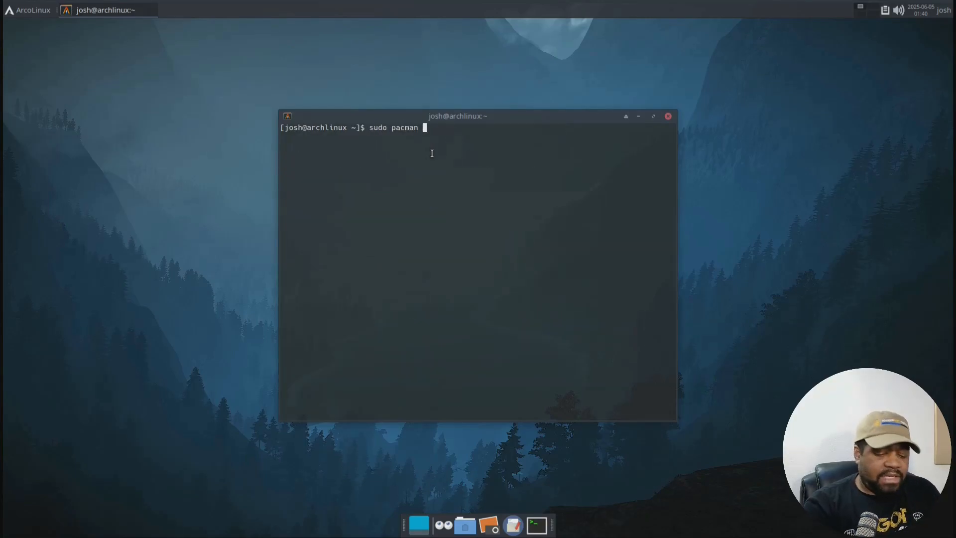
{"action": "type", "text": "-S"}
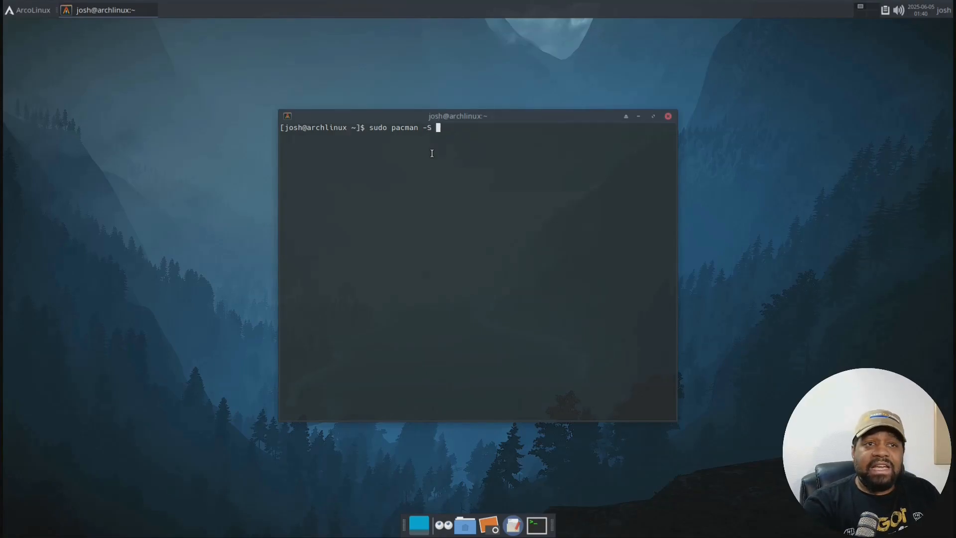
{"action": "type", "text": "obsi"}
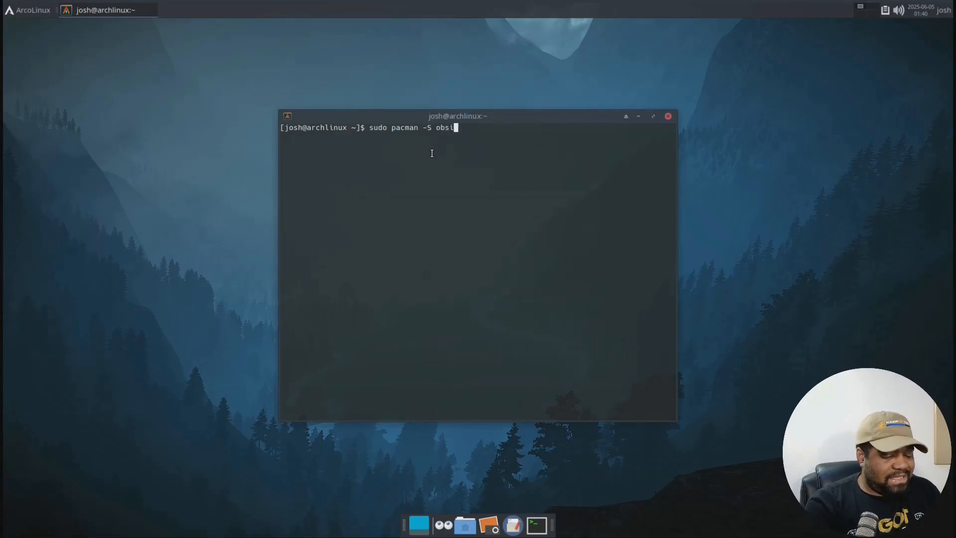
{"action": "type", "text": "dian"}
{"action": "type", "text": "Y"}
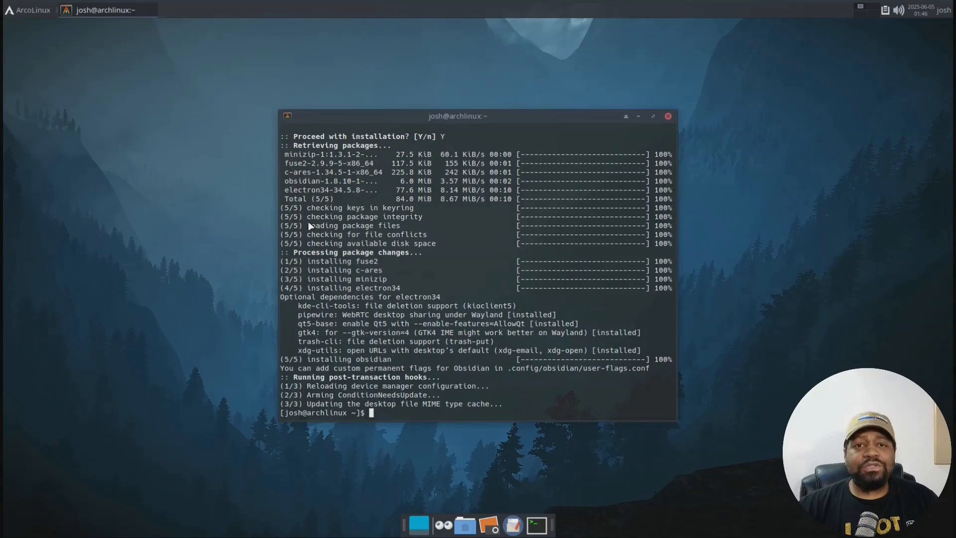
{"action": "mouse_move", "coordinate": [484, 215]}
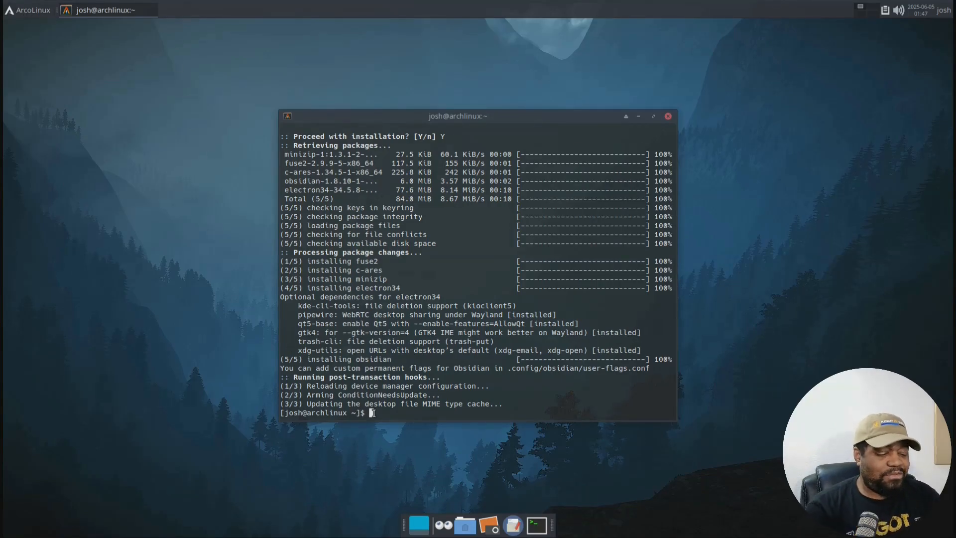
- Close the terminal and scroll through All Applications in the Whisker menu to Obsidian
{"action": "left_click", "coordinate": [668, 116]}
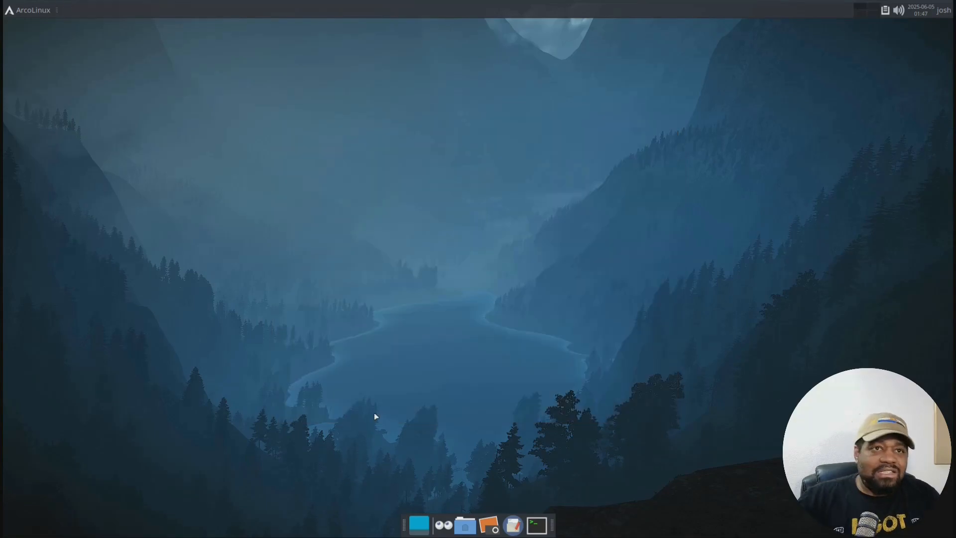
{"action": "left_click", "coordinate": [29, 10]}
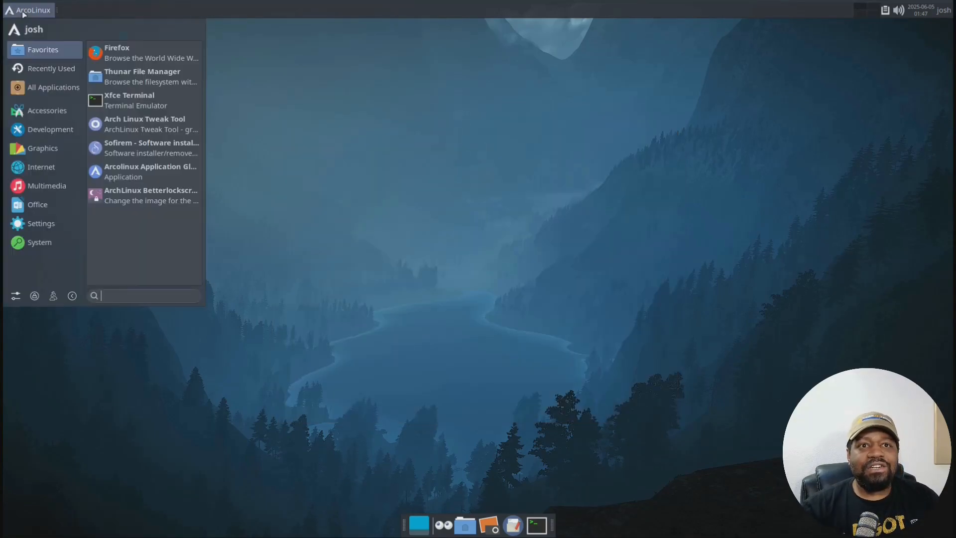
{"action": "left_click", "coordinate": [53, 86]}
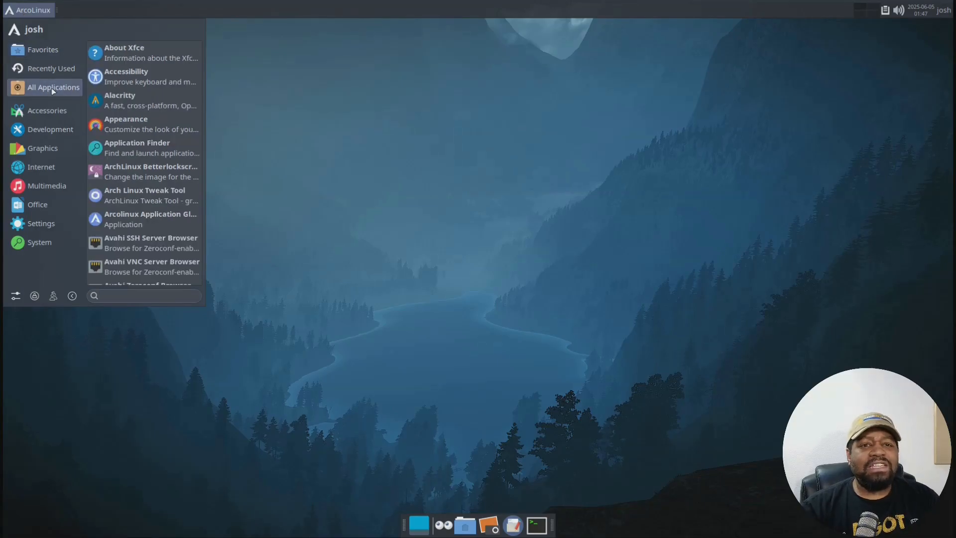
{"action": "scroll", "scroll_direction": "down", "scroll_amount": 3}
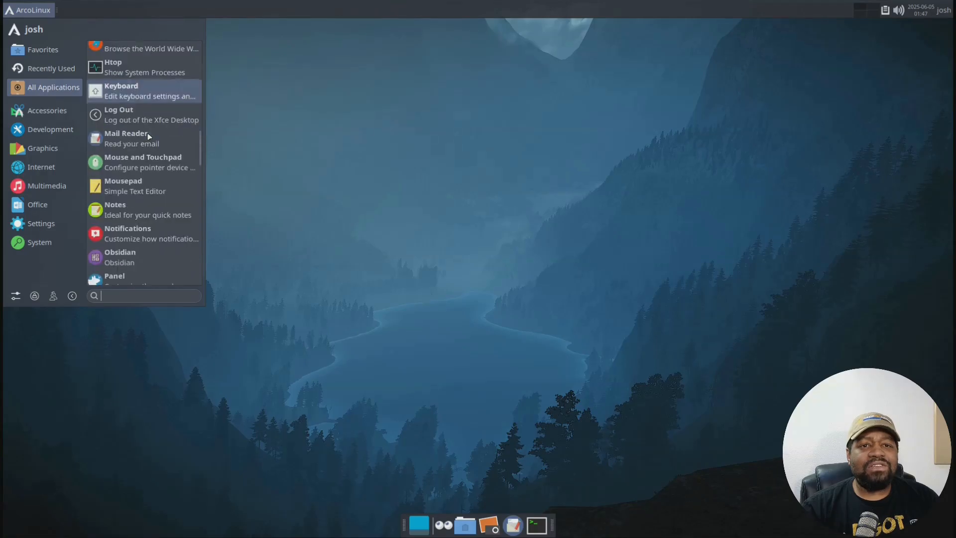
{"action": "scroll", "scroll_direction": "down", "scroll_amount": 3}
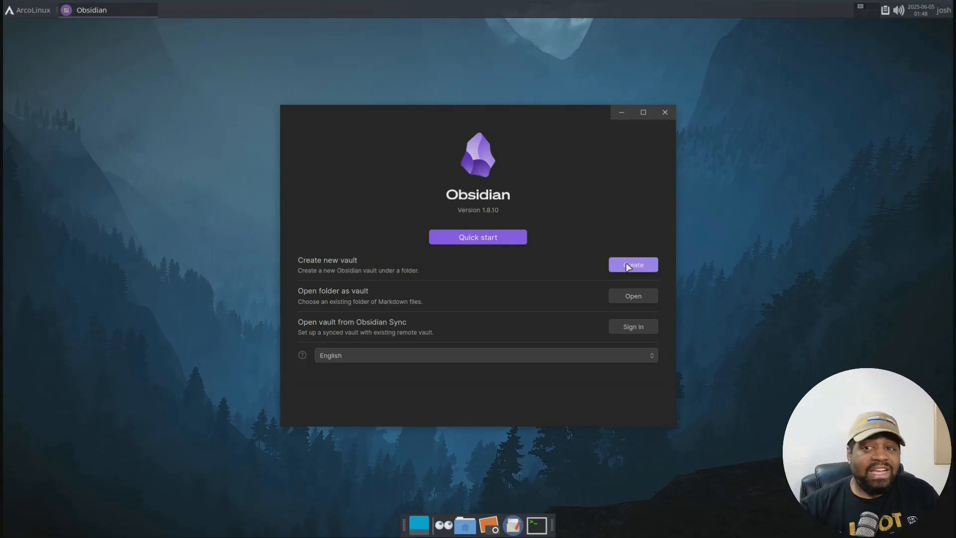
- Start a new local vault named kit-notes and browse for its location
{"action": "left_click", "coordinate": [633, 264]}
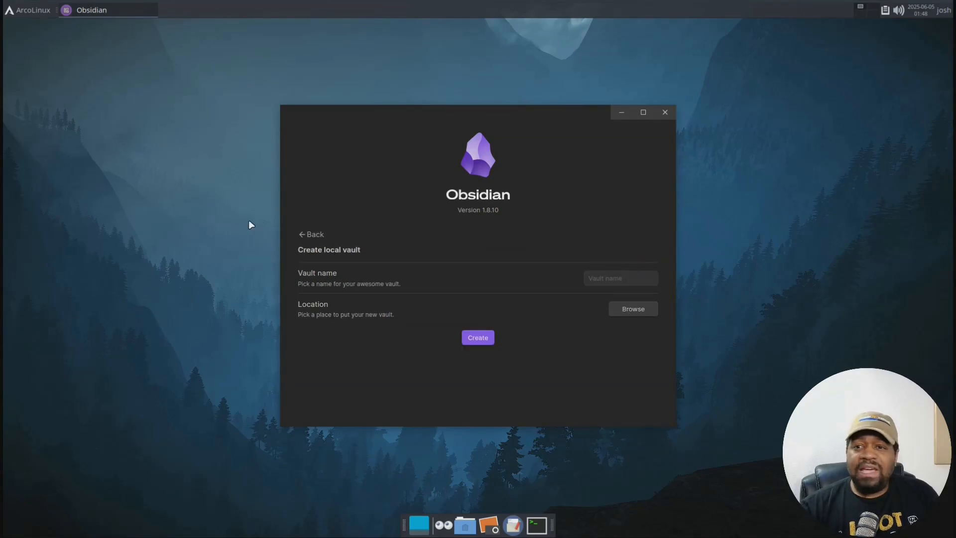
{"action": "left_click", "coordinate": [620, 278]}
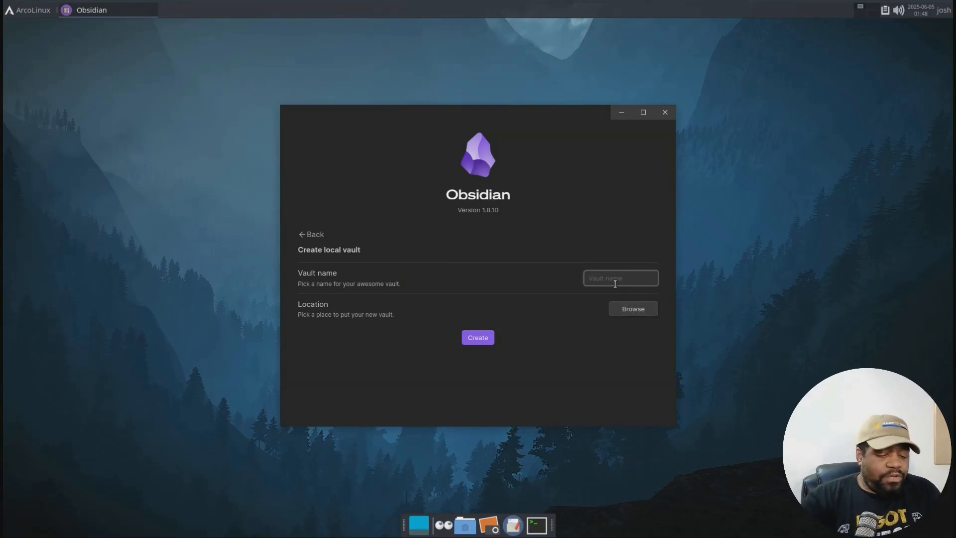
{"action": "type", "text": "kit-notes"}
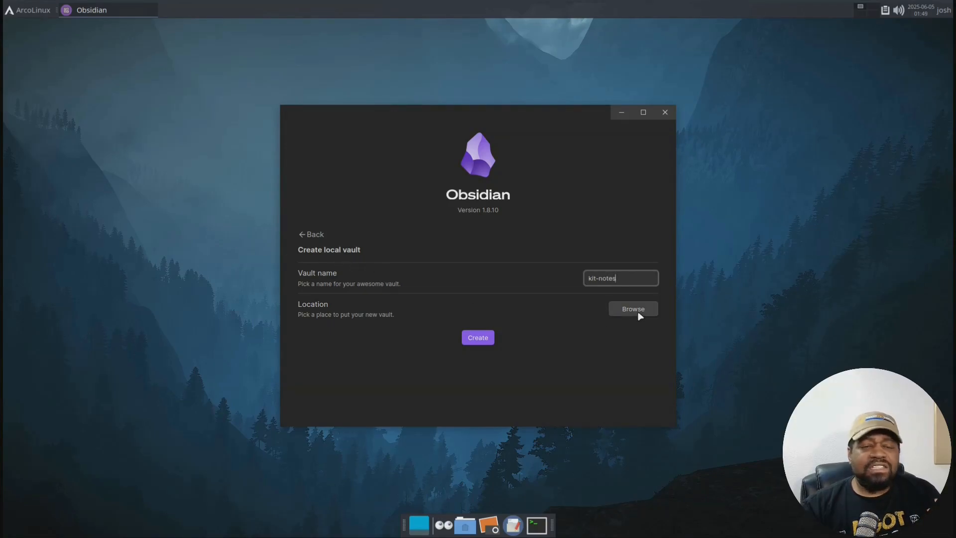
{"action": "left_click", "coordinate": [633, 309]}
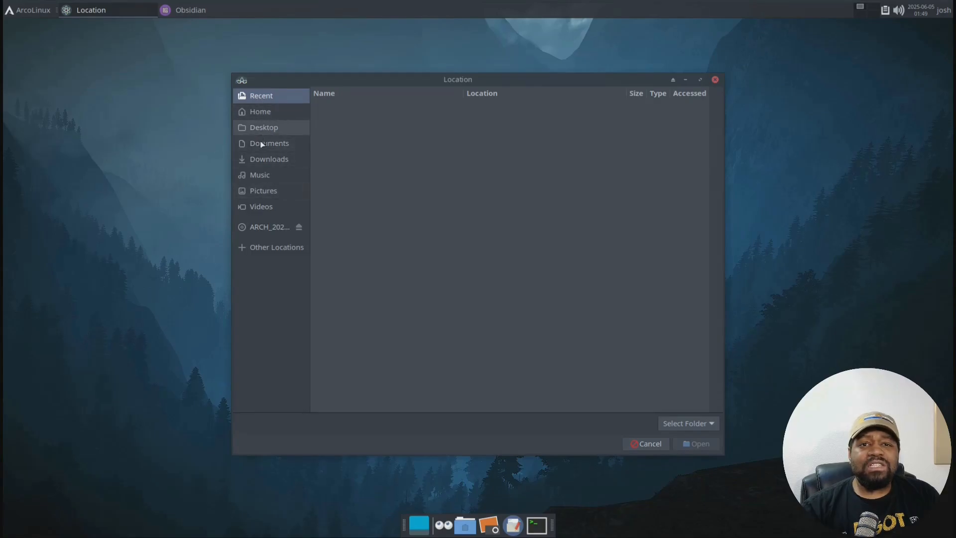
- Create a Notes folder inside Documents and choose it as the vault location
{"action": "left_click", "coordinate": [269, 142]}
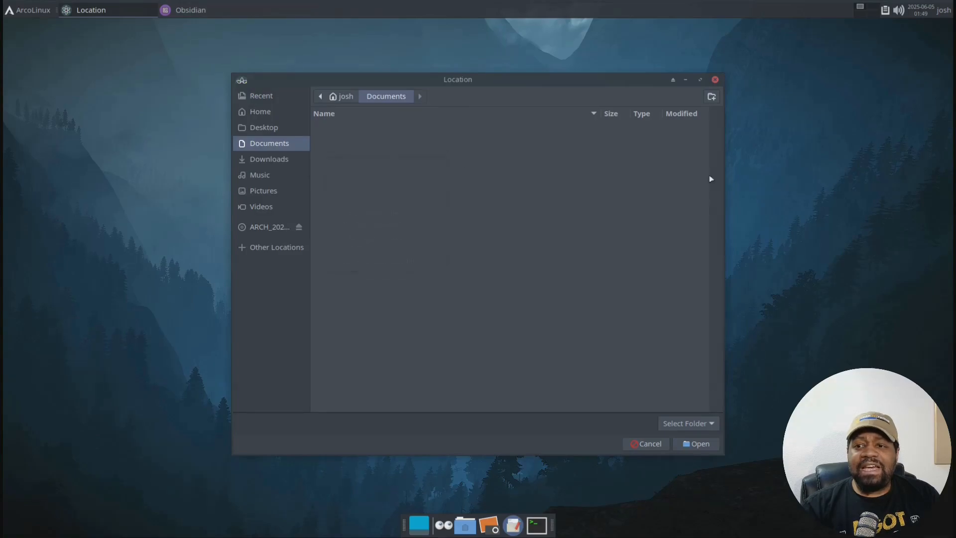
{"action": "left_click", "coordinate": [711, 97]}
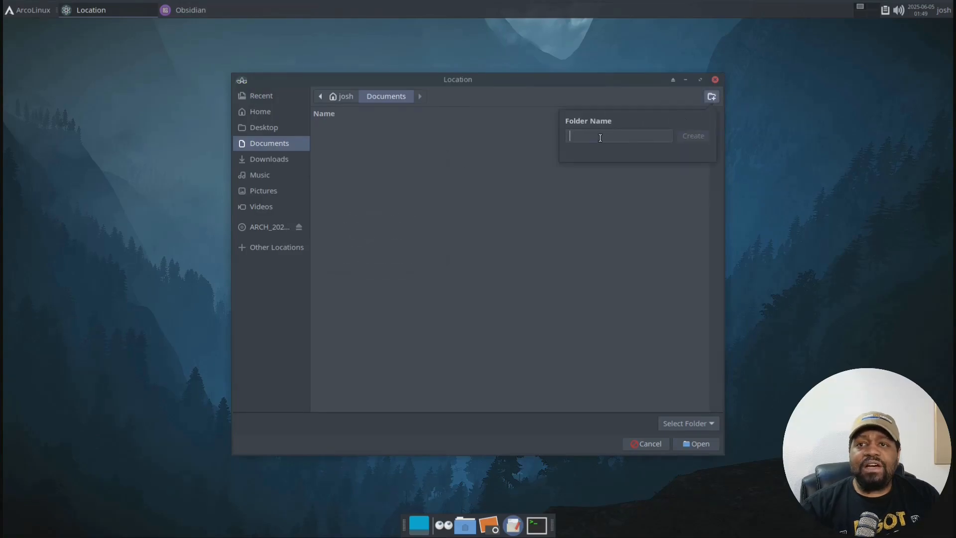
{"action": "type", "text": "Notes"}
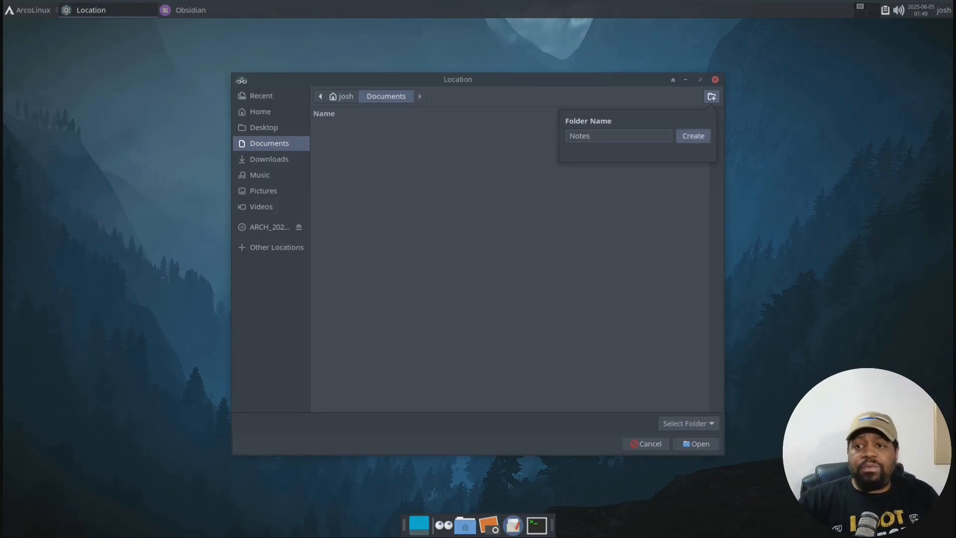
{"action": "left_click", "coordinate": [693, 136]}
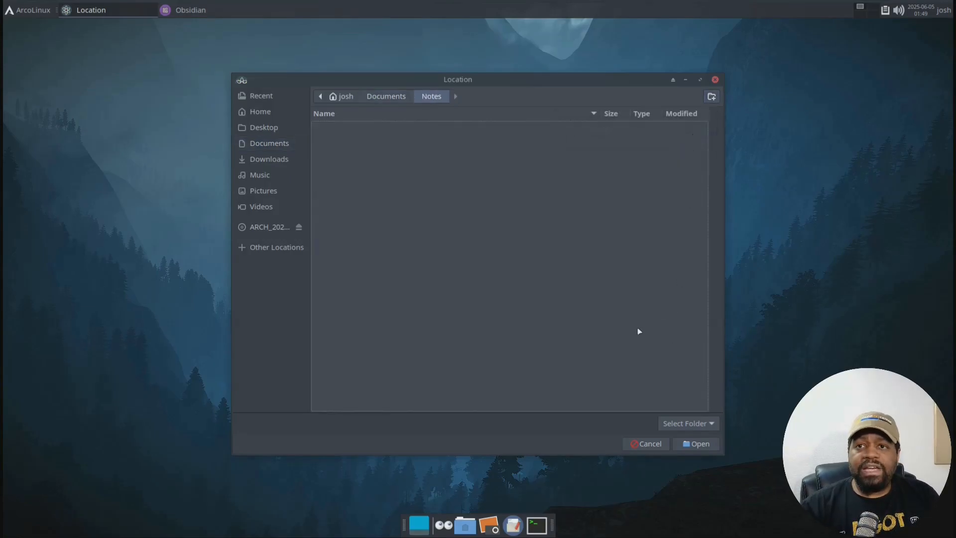
{"action": "left_click", "coordinate": [699, 443]}
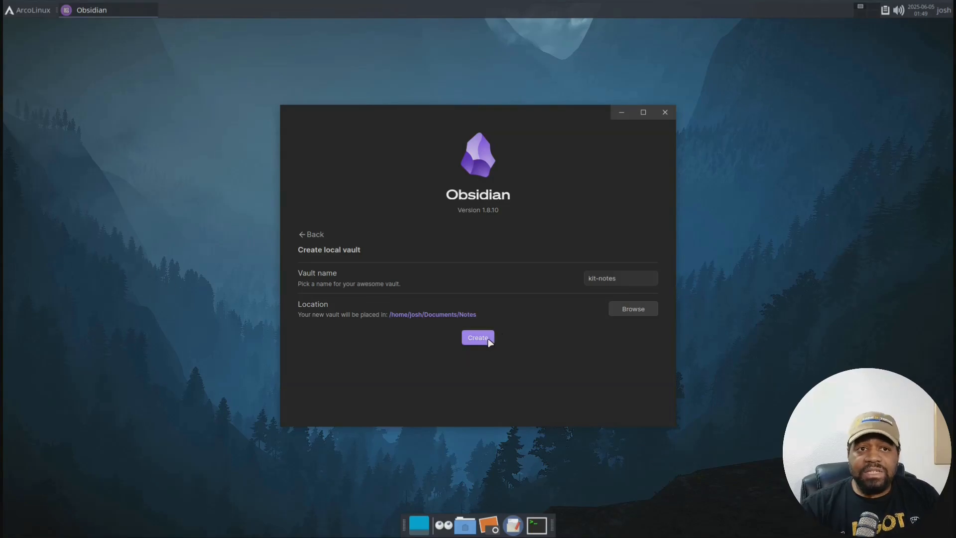
- Create the kit-notes vault and maximize its window showing the Welcome note
{"action": "left_click", "coordinate": [477, 337]}
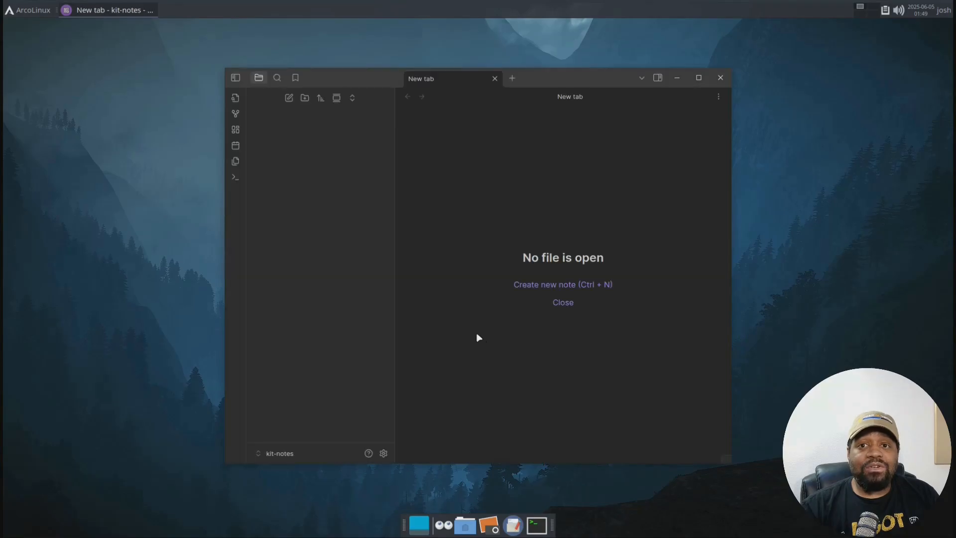
{"action": "left_click", "coordinate": [562, 284]}
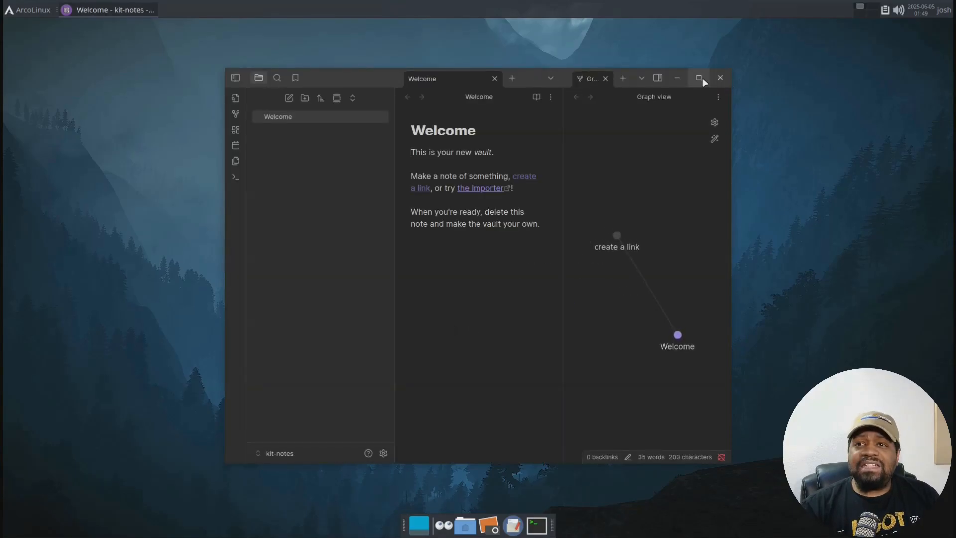
{"action": "left_click", "coordinate": [699, 77]}
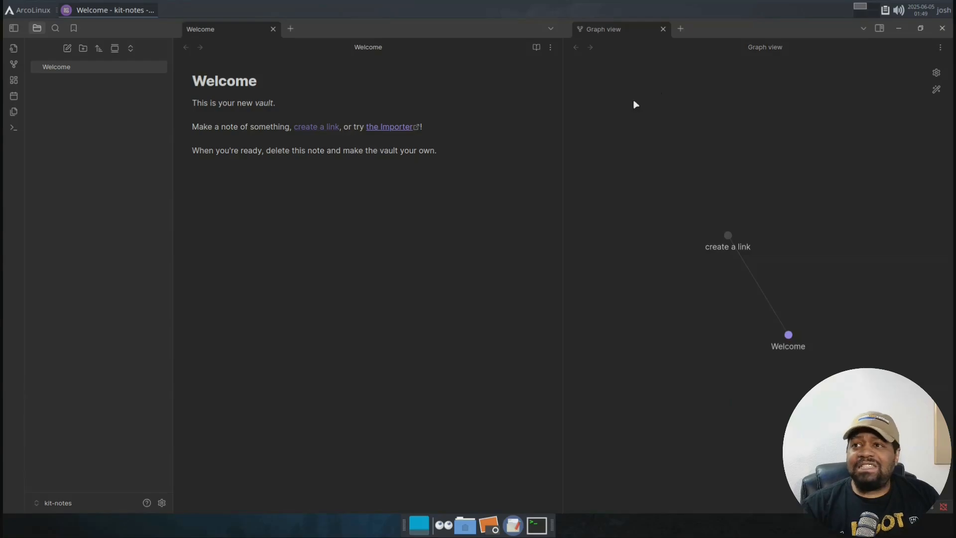
{"action": "mouse_move", "coordinate": [244, 182]}
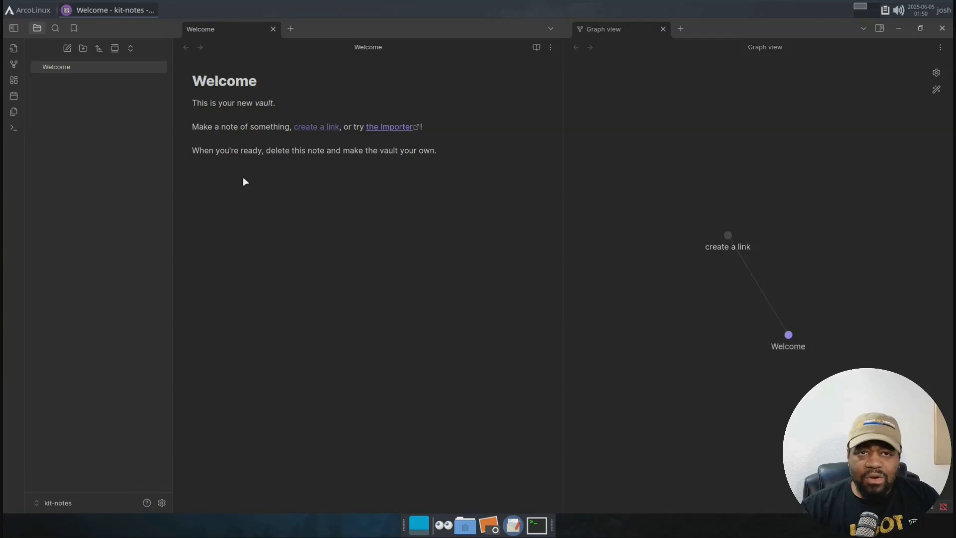
{"action": "mouse_move", "coordinate": [399, 3]}
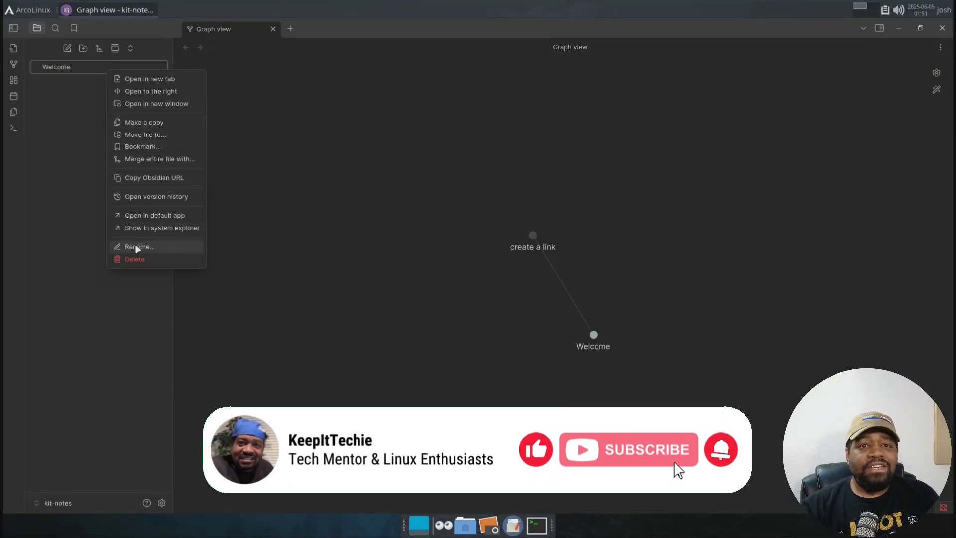
{"action": "mouse_move", "coordinate": [134, 259]}
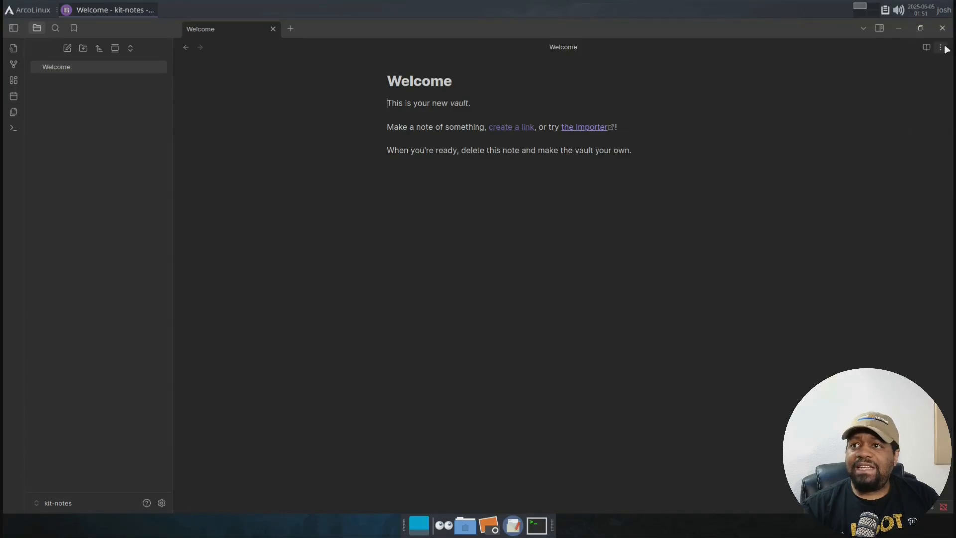
- Delete Welcome.md via the note's More options menu and confirm
{"action": "left_click", "coordinate": [941, 48]}
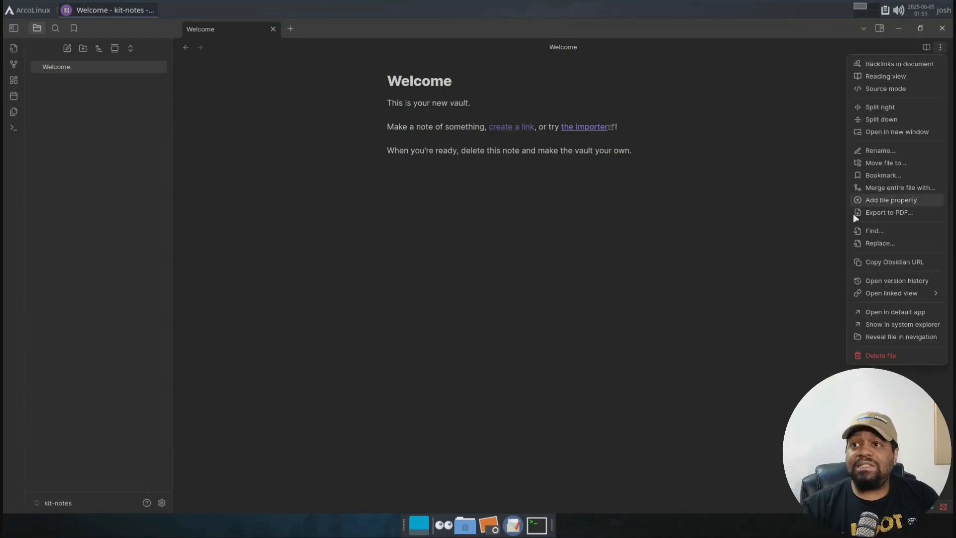
{"action": "left_click", "coordinate": [881, 355]}
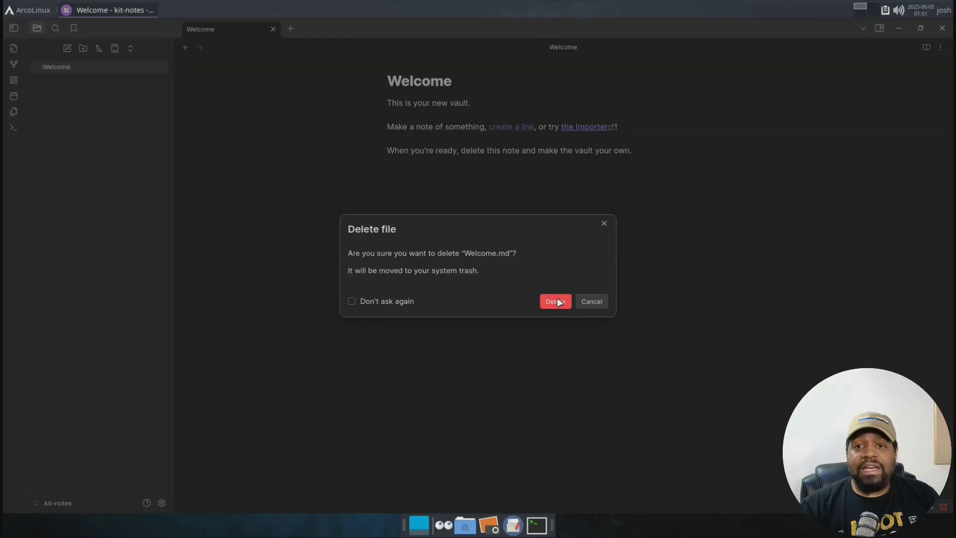
{"action": "left_click", "coordinate": [554, 300]}
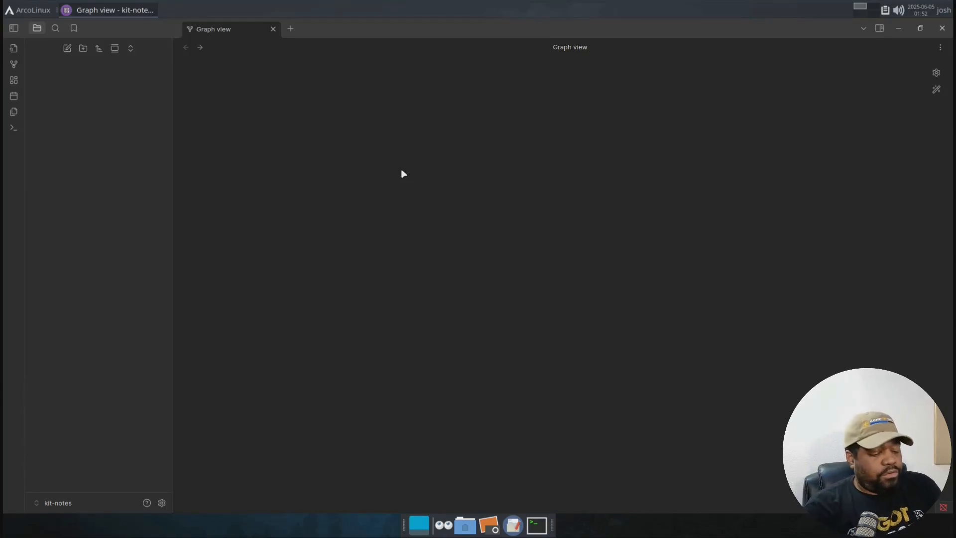
- Create a new Untitled note from the file explorer sidebar
{"action": "left_click", "coordinate": [66, 47]}
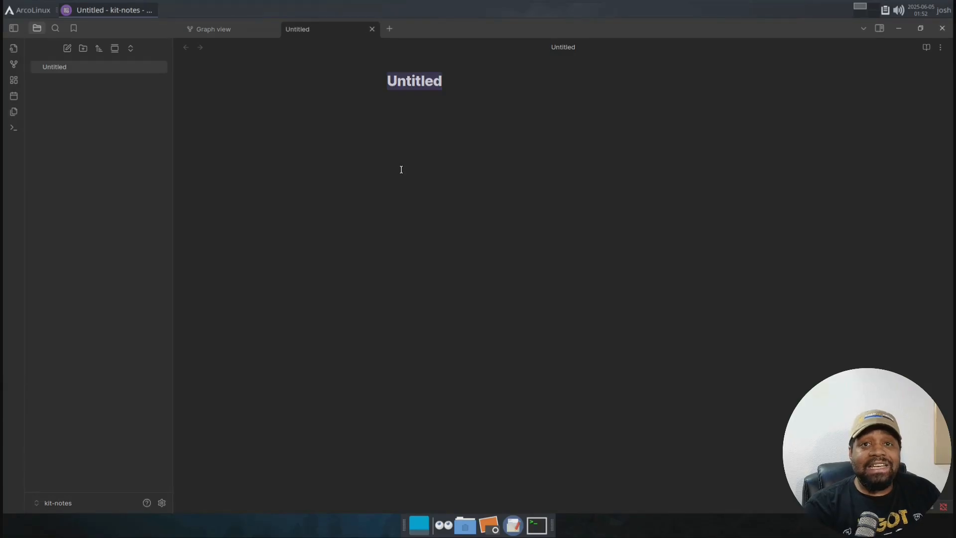
{"action": "mouse_move", "coordinate": [420, 148]}
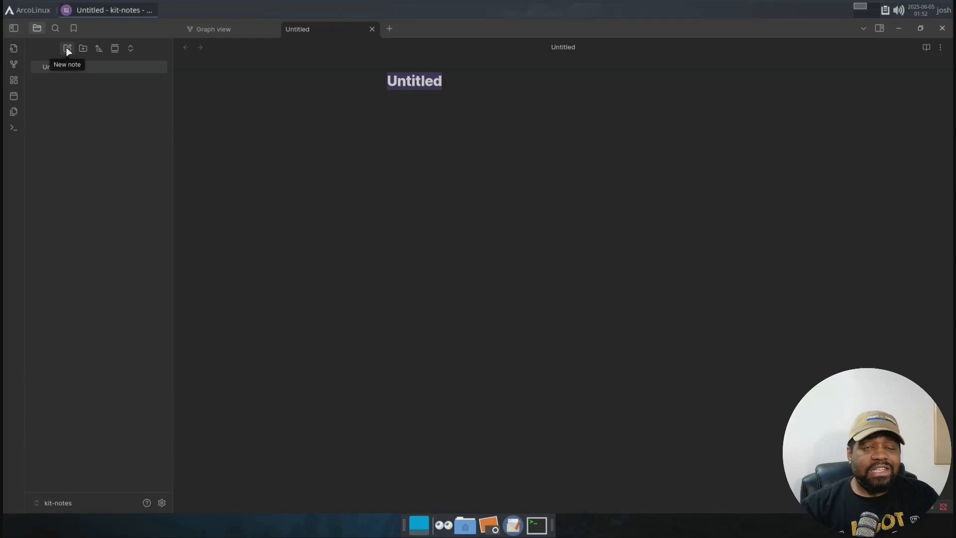
{"action": "mouse_move", "coordinate": [82, 48]}
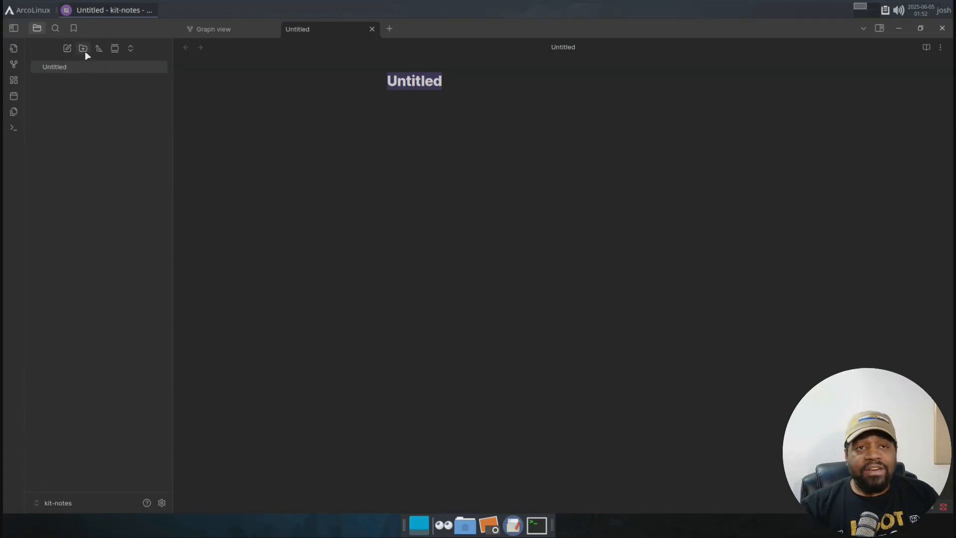
{"action": "mouse_move", "coordinate": [83, 48]}
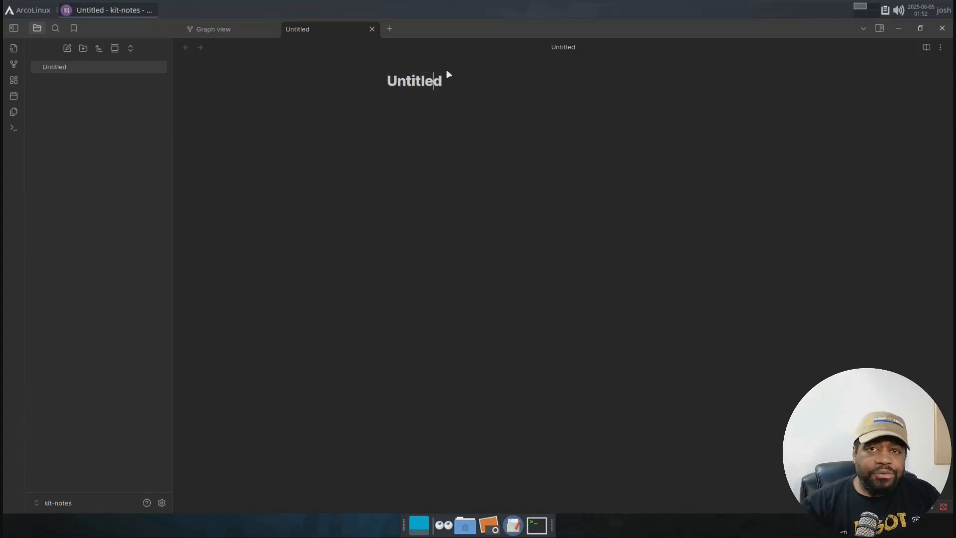
- Rename the note Obsidian Overview and add the heading '# Sharpen your thinking.'
{"action": "double_click", "coordinate": [414, 80]}
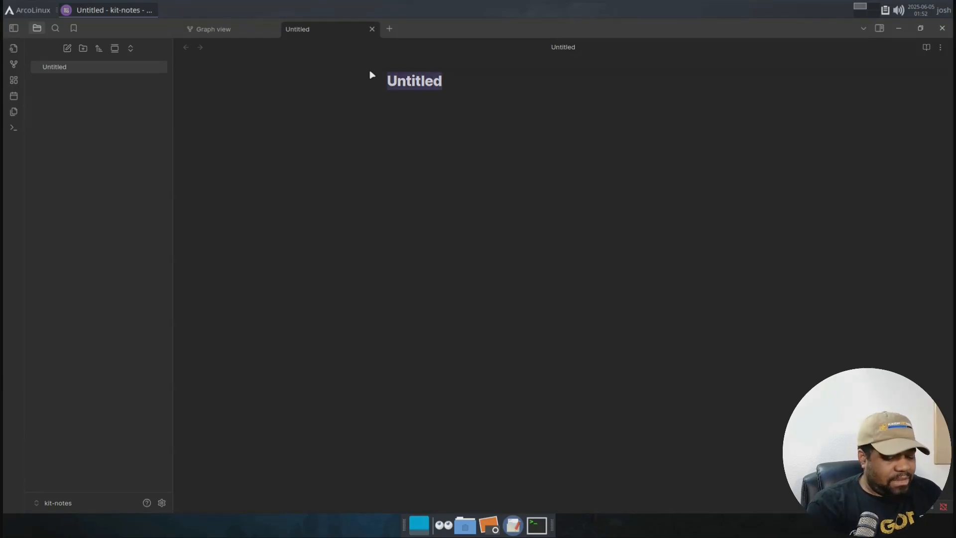
{"action": "type", "text": "Obsidian Overview"}
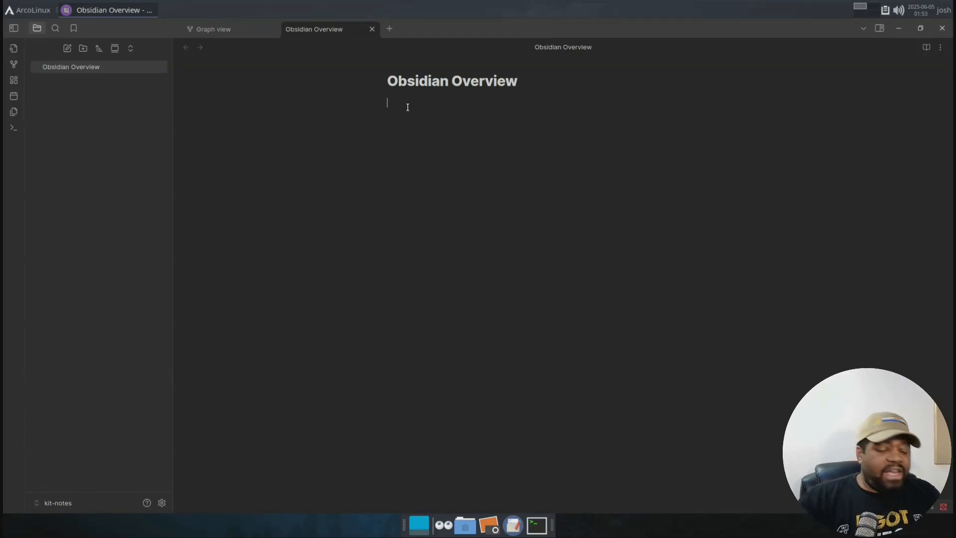
{"action": "type", "text": "#"}
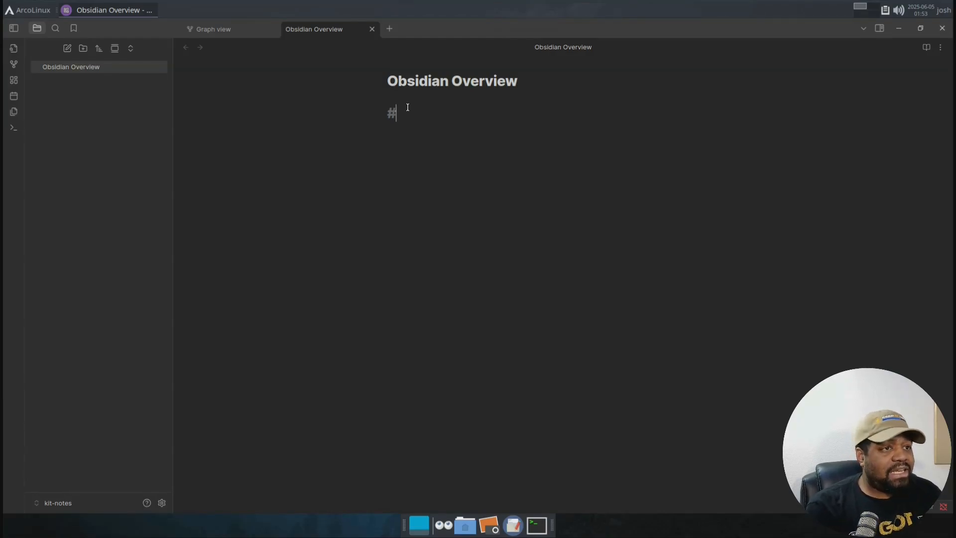
{"action": "type", "text": "Sharpen your thinking."}
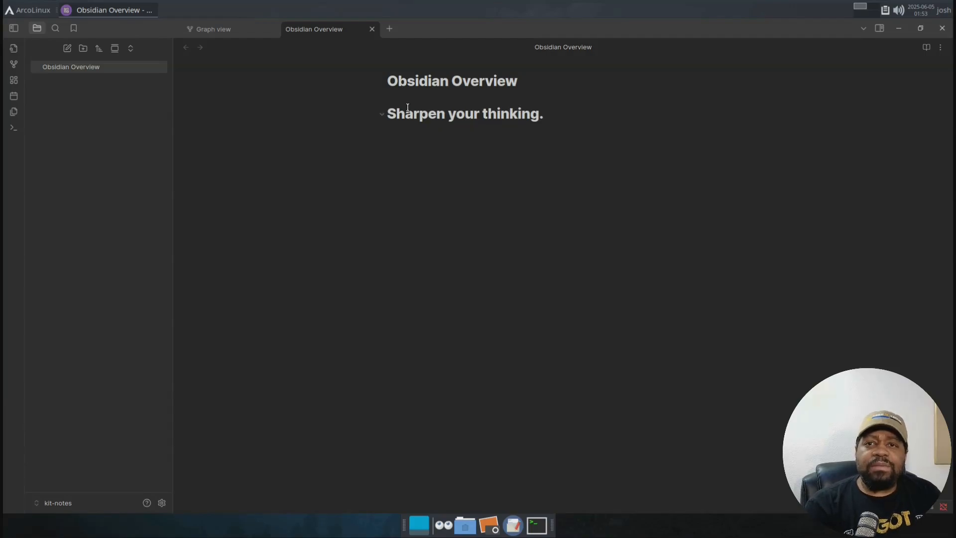
- Write the sentence describing Obsidian as the private and flexible writing app that adapts
{"action": "type", "text": "Obsidian is t"}
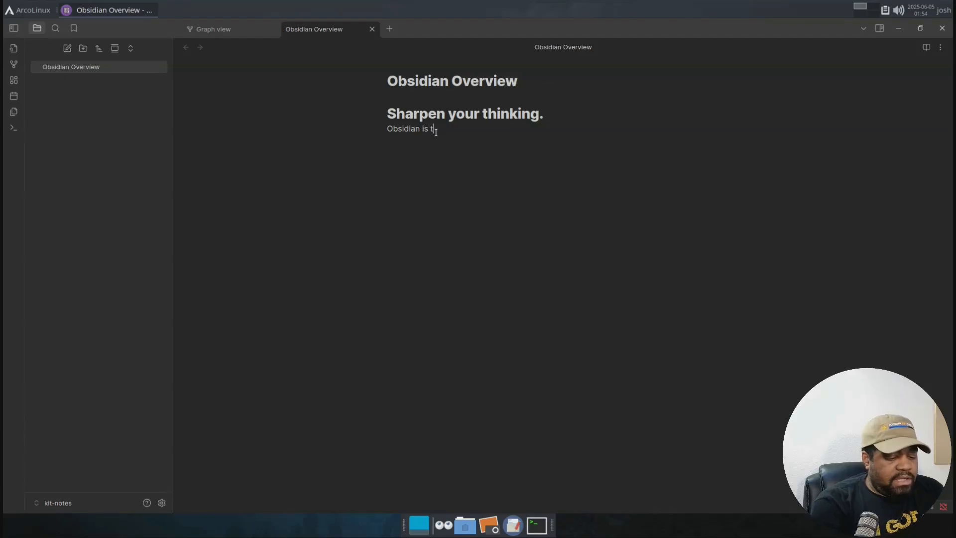
{"action": "type", "text": "he private"}
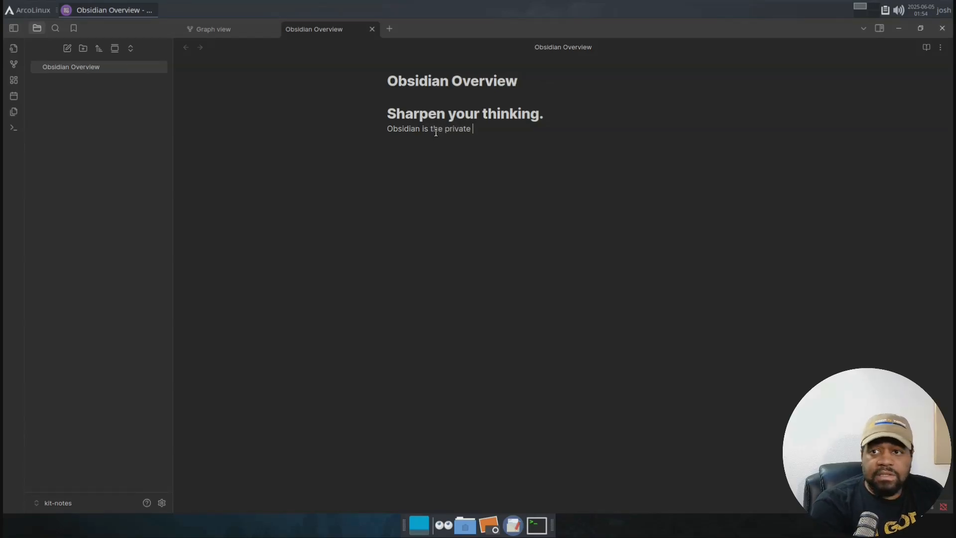
{"action": "type", "text": "and flexi"}
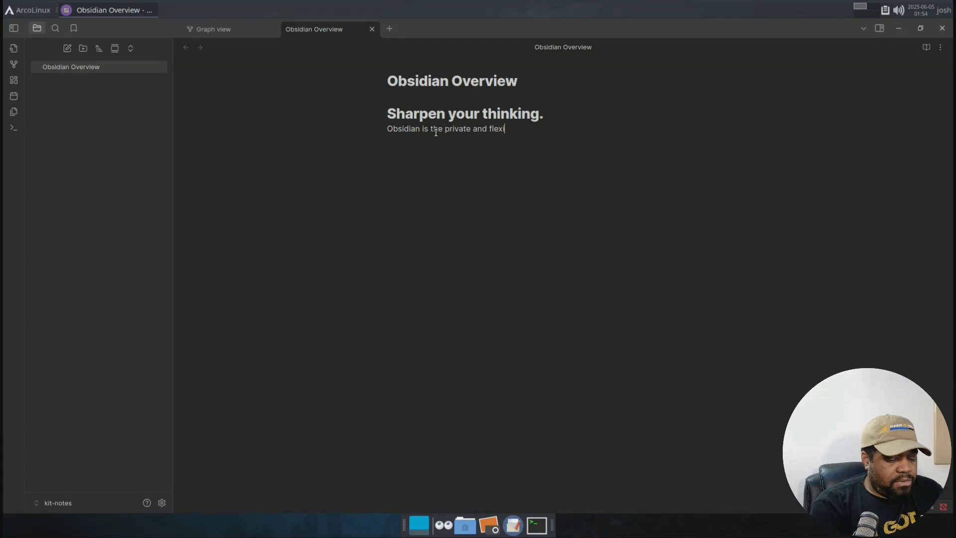
{"action": "type", "text": "ble writing a"}
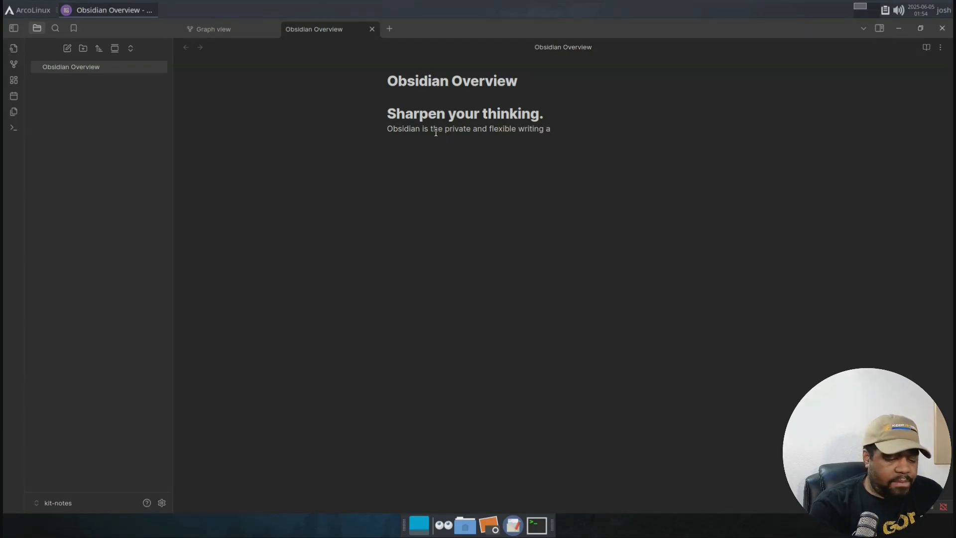
{"action": "type", "text": "pp that adapt"}
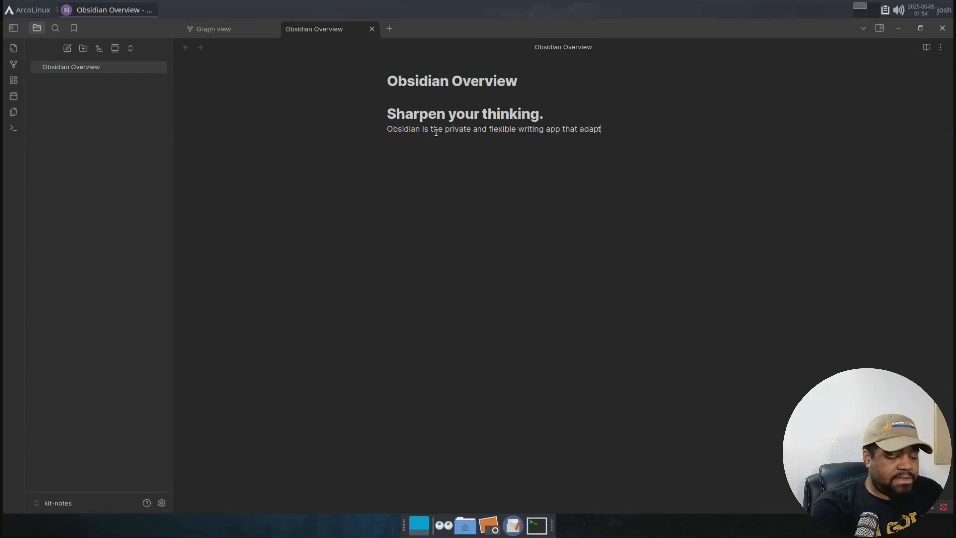
{"action": "type", "text": "s to the way you think."}
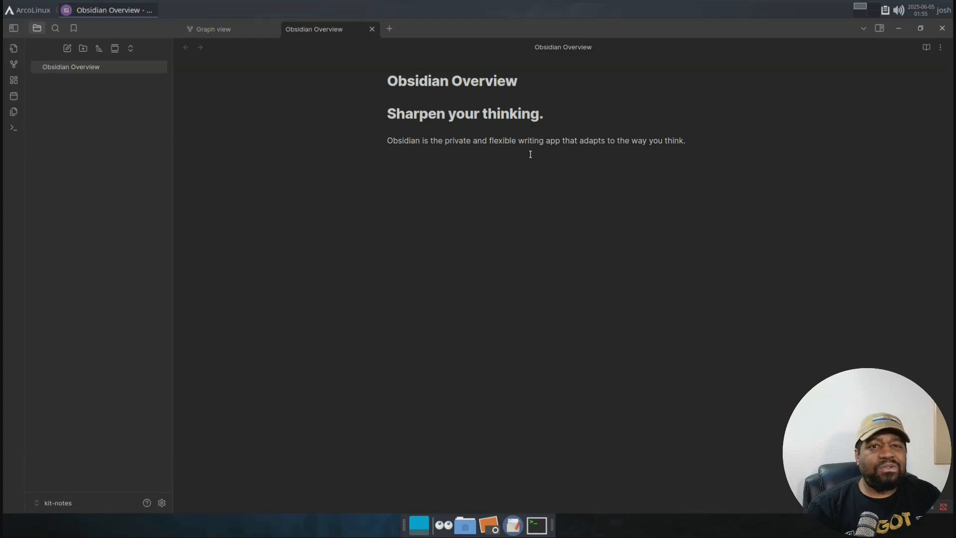
- Bold the words 'private' and 'flexible' in the description sentence with Ctrl+B
{"action": "left_click", "coordinate": [428, 141]}
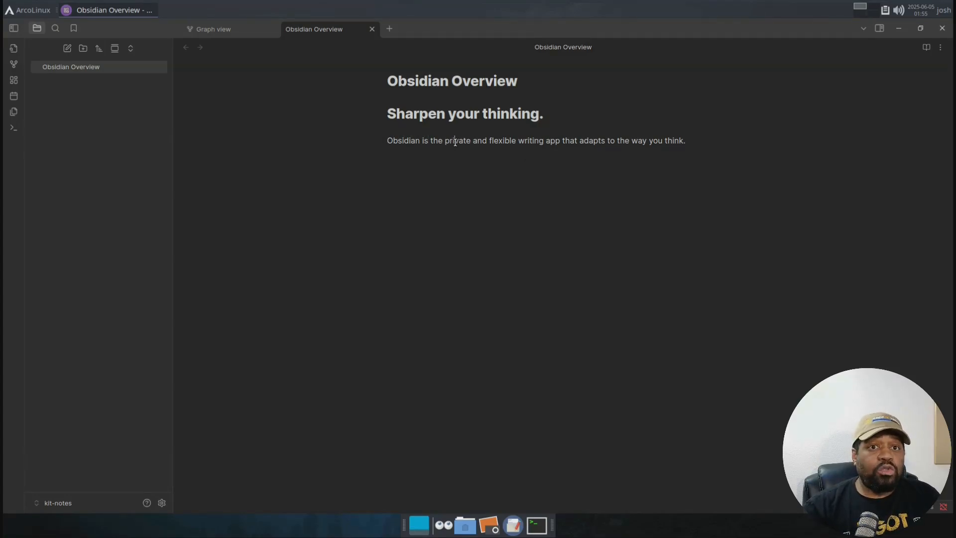
{"action": "double_click", "coordinate": [456, 140]}
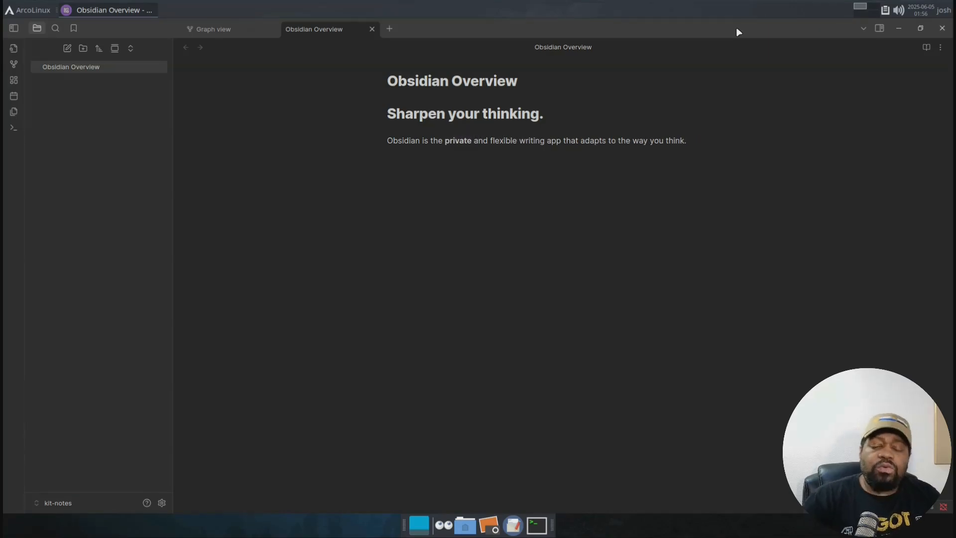
{"action": "double_click", "coordinate": [502, 140]}
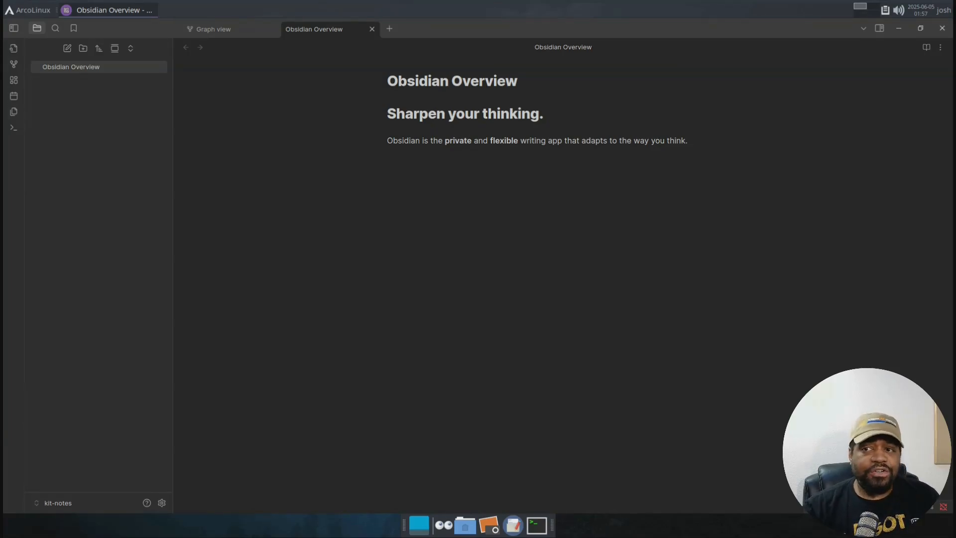
- Title the new note Three Laws of Motion and move into its body
{"action": "left_click", "coordinate": [213, 29]}
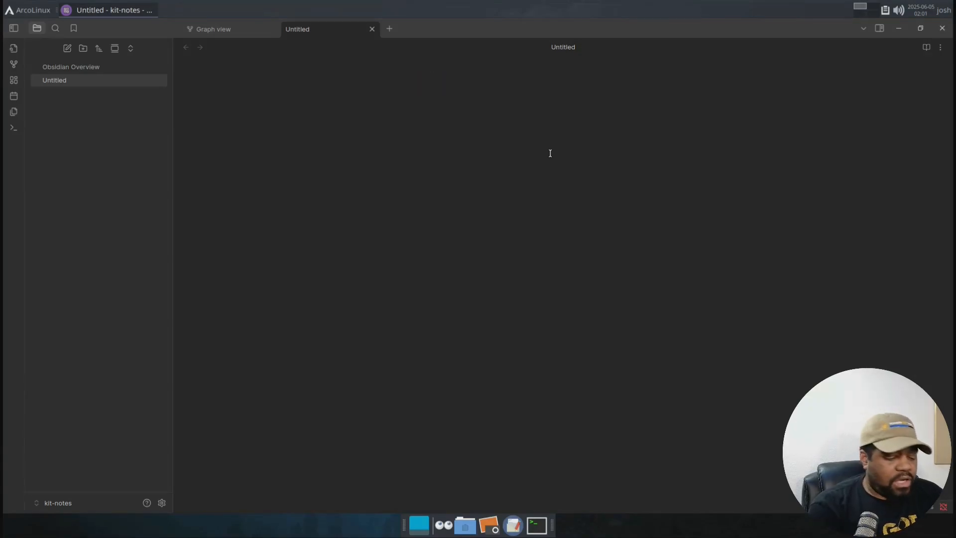
{"action": "type", "text": "Three Laws of Motio"}
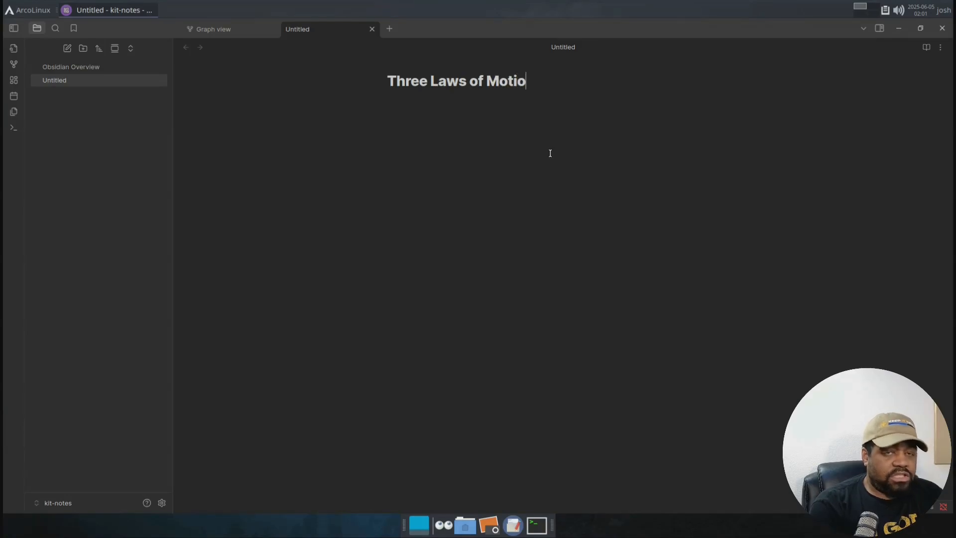
{"action": "type", "text": "n"}
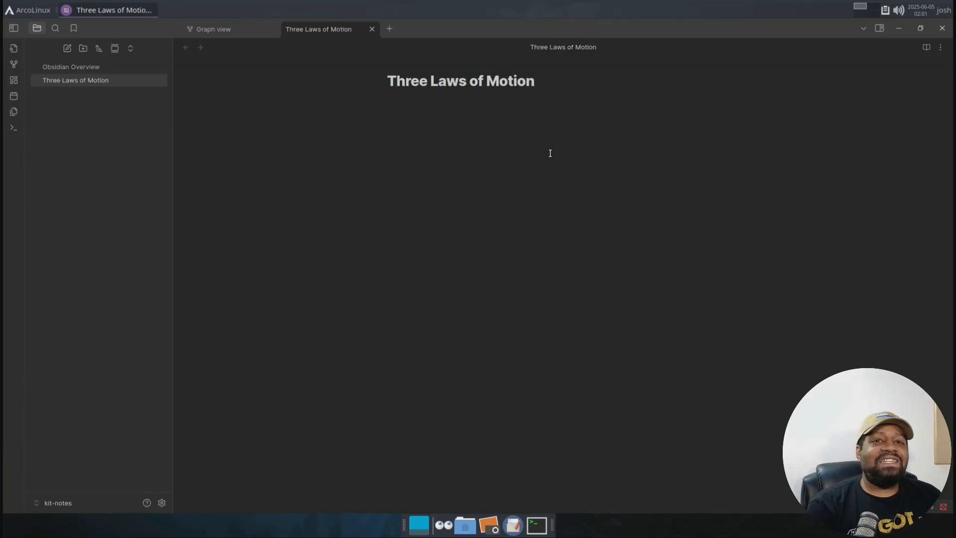
{"action": "left_click", "coordinate": [387, 102]}
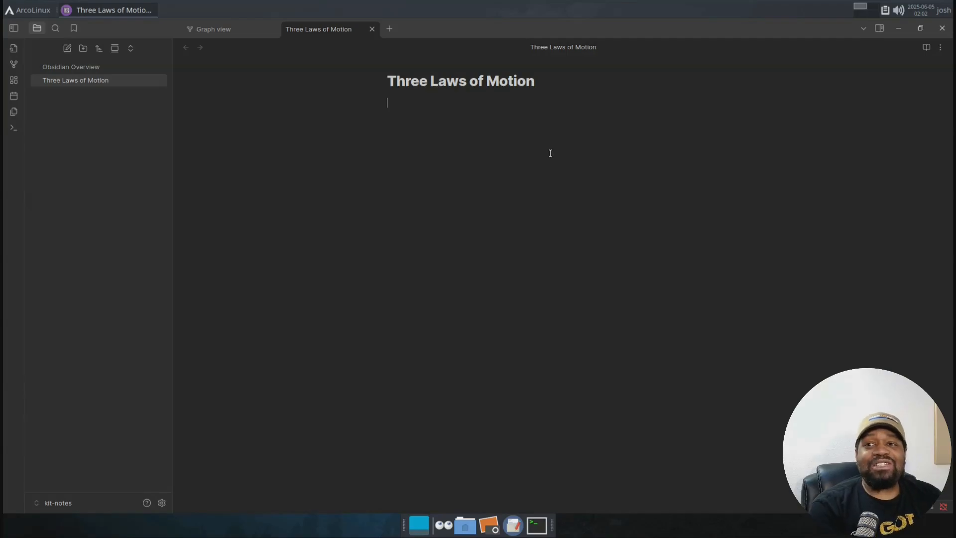
- Write that the laws stated by Sir Isaac Newton describe the relationship between an object's motion and the forces acting on it
{"action": "type", "text": "The laws of motion are three la"}
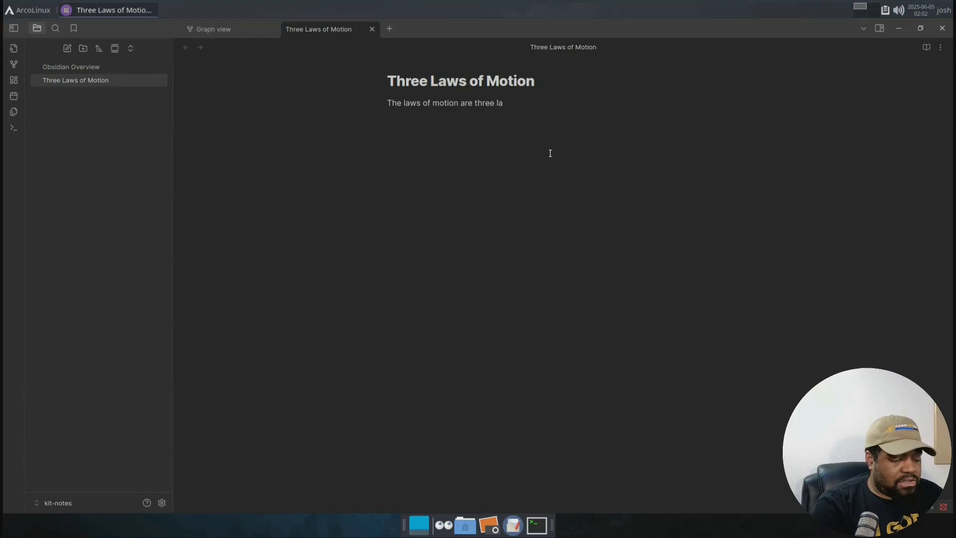
{"action": "type", "text": "ws stated by"}
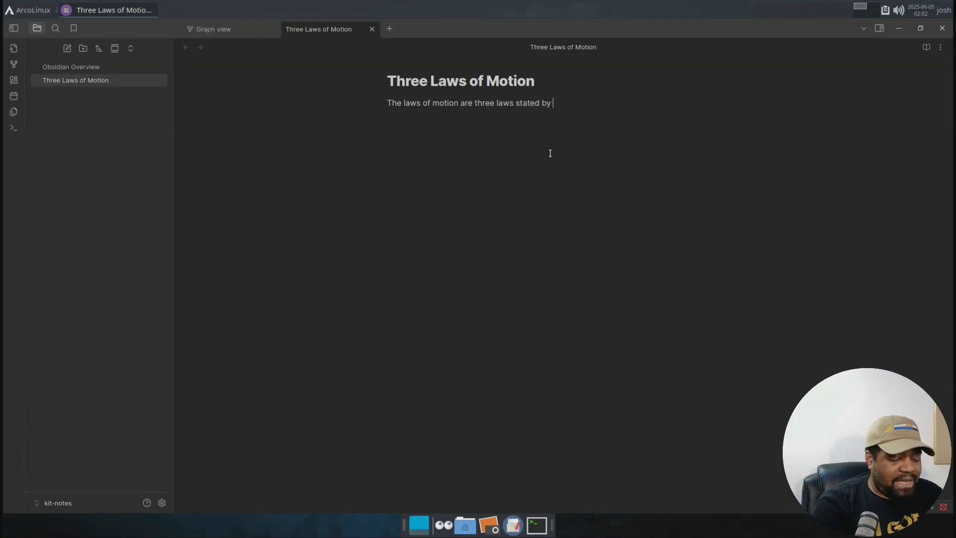
{"action": "type", "text": "Sir Iss"}
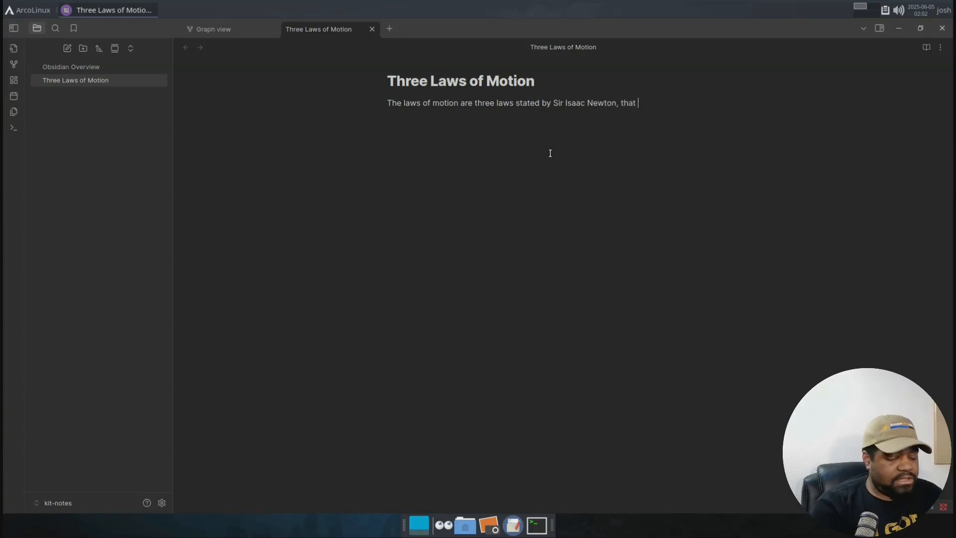
{"action": "type", "text": "describe the relatiopnship between the"}
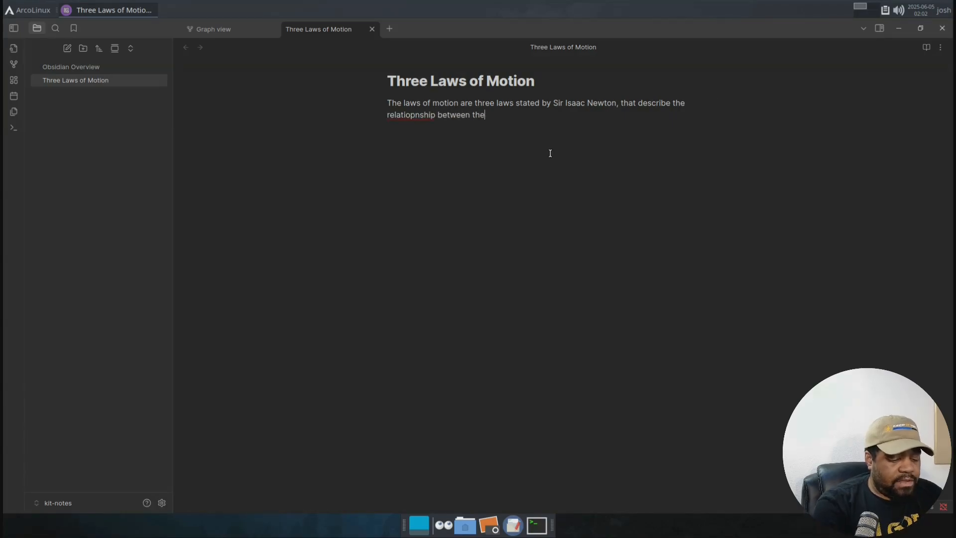
{"action": "type", "text": "motion of an"}
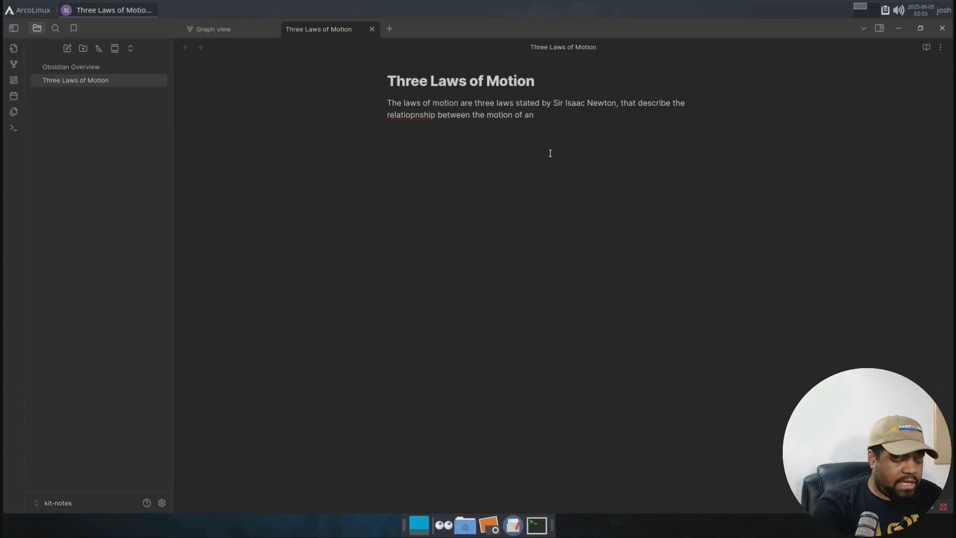
{"action": "type", "text": "object, and the fo"}
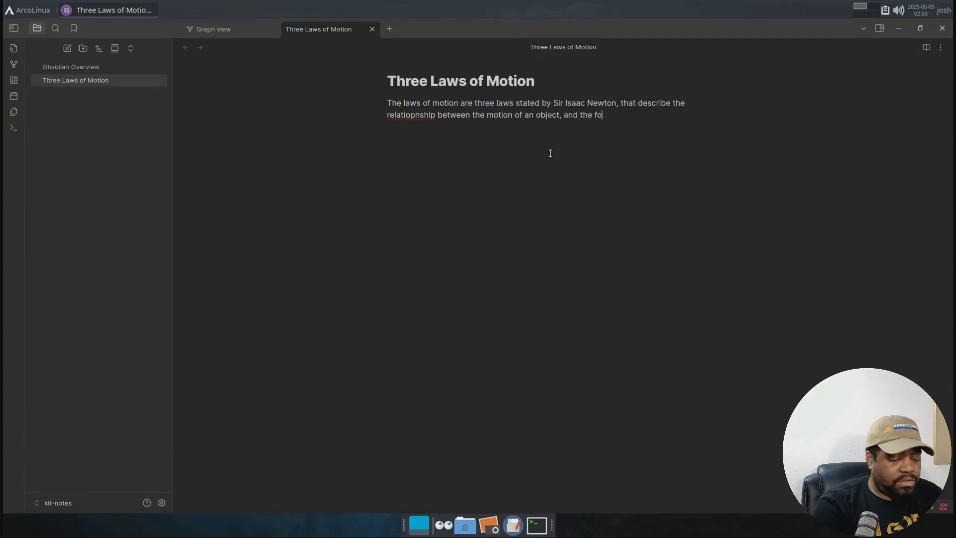
{"action": "type", "text": "rces actin on it."}
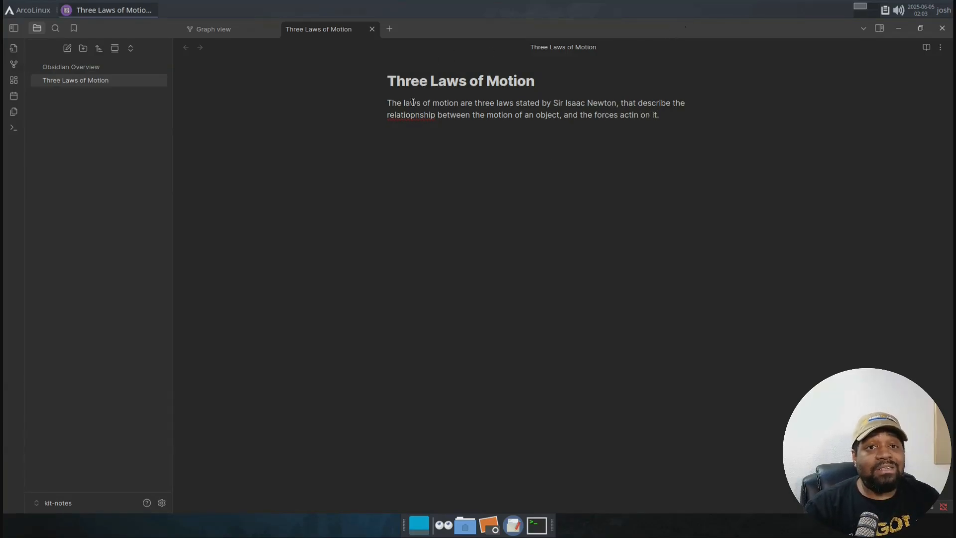
{"action": "type", "text": "relationship"}
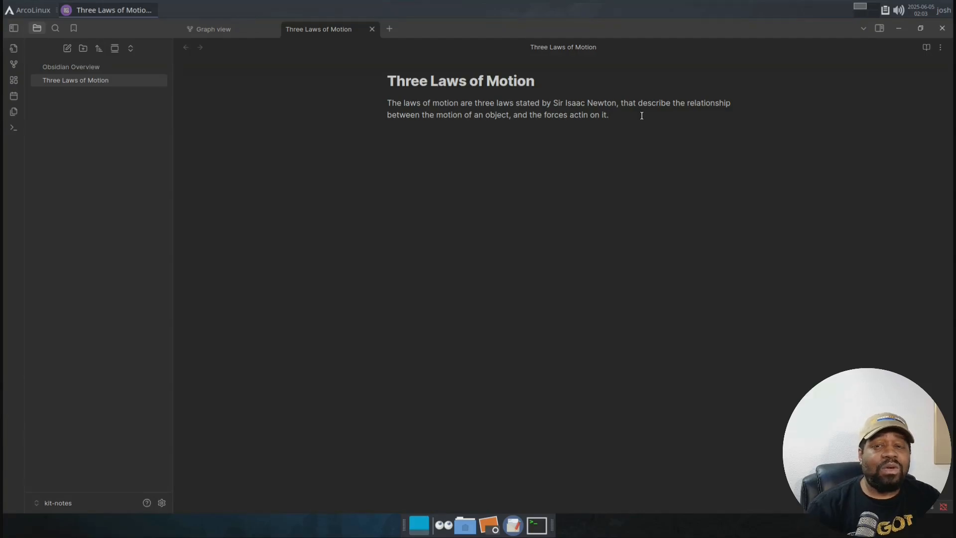
{"action": "type", "text": "g"}
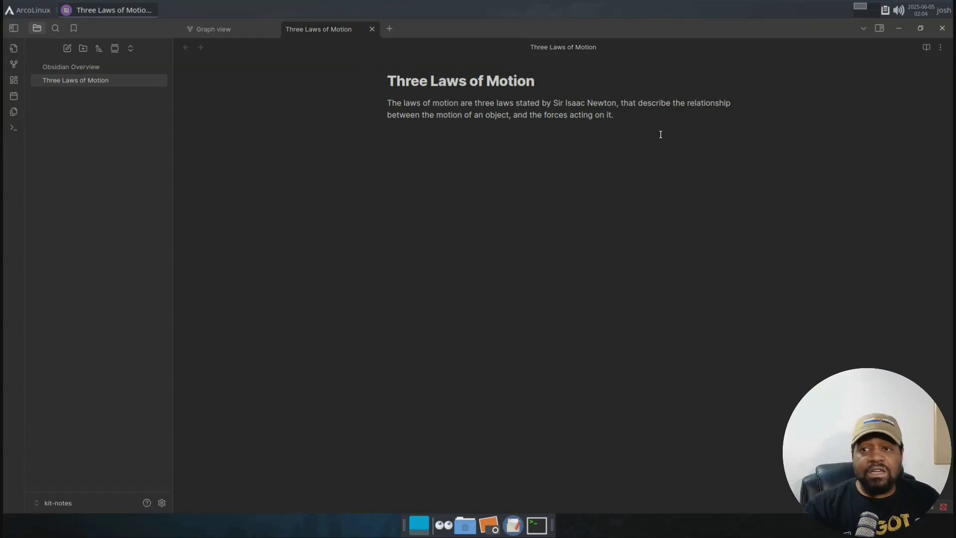
{"action": "mouse_move", "coordinate": [424, 95]}
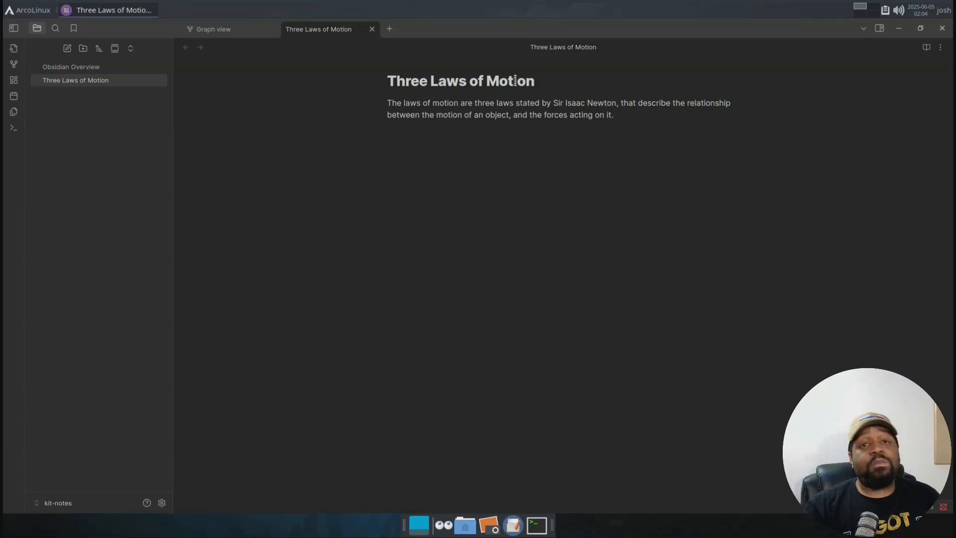
- Create a note 'Law of Inertia' reading 'The law of Inertia is one of the' and start a [[ link
{"action": "left_click", "coordinate": [213, 29]}
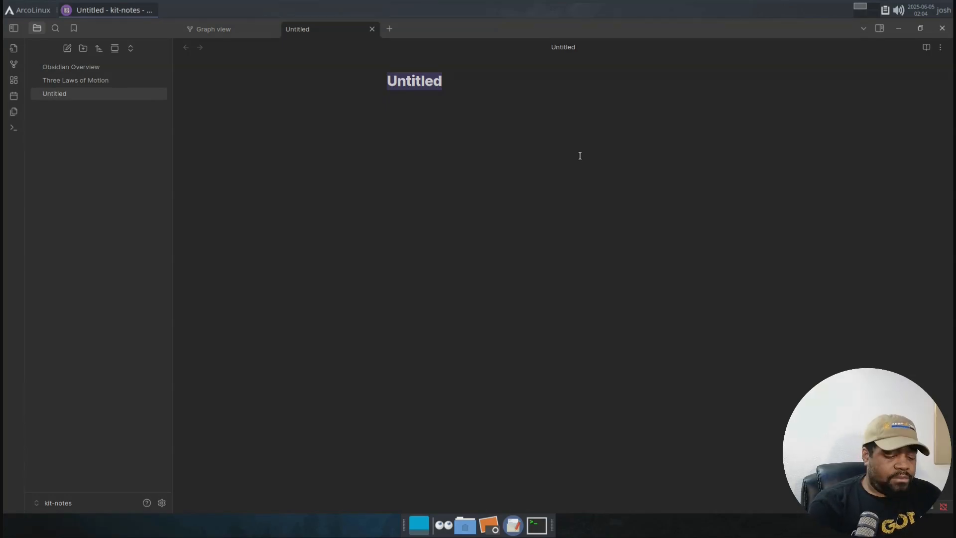
{"action": "type", "text": "Law of Inertia"}
{"action": "left_click", "coordinate": [564, 102]}
{"action": "type", "text": "The"}
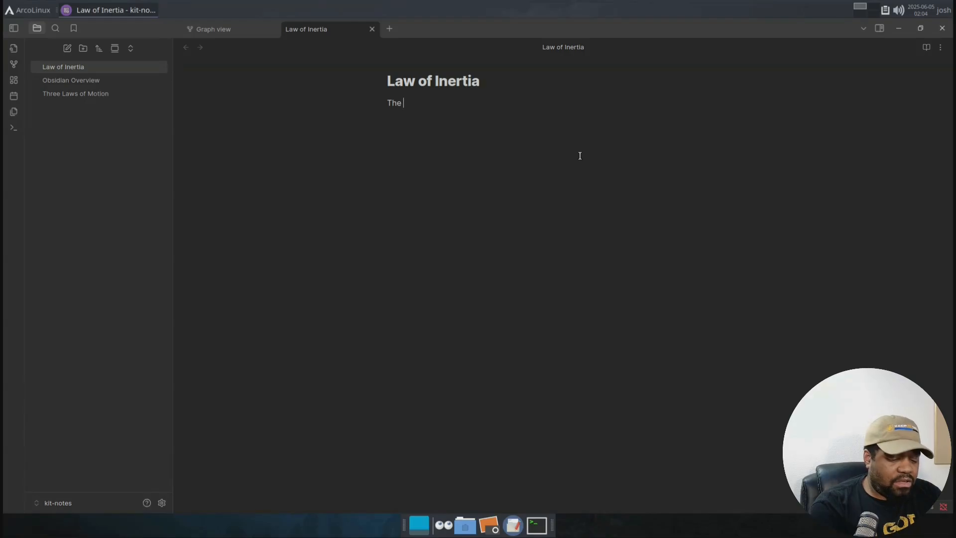
{"action": "type", "text": "law of Inertia is"}
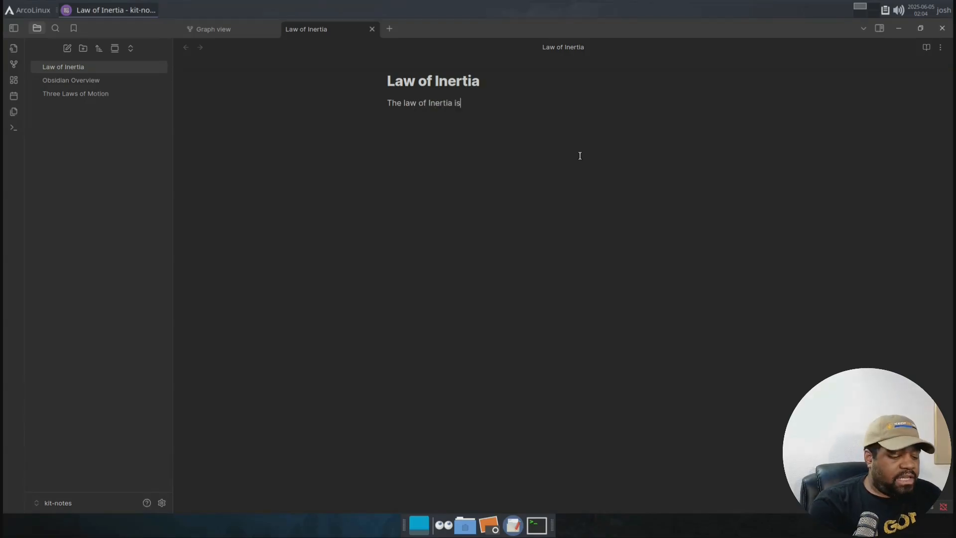
{"action": "type", "text": "one of the"}
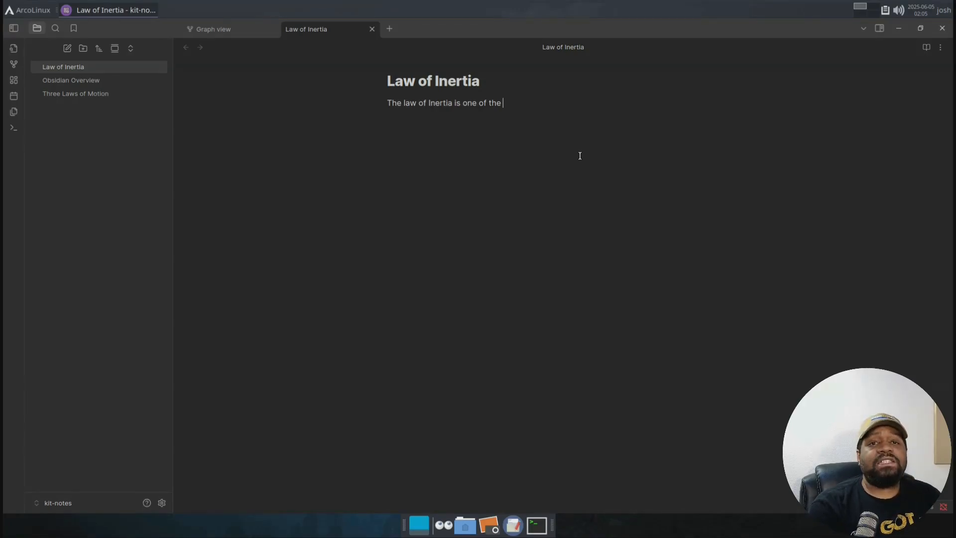
{"action": "type", "text": "[["}
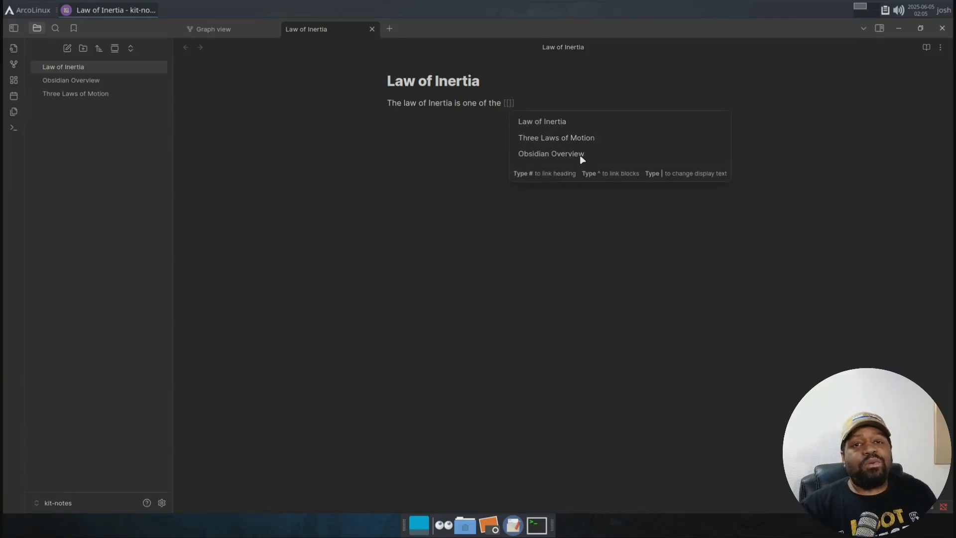
{"action": "mouse_move", "coordinate": [584, 142]}
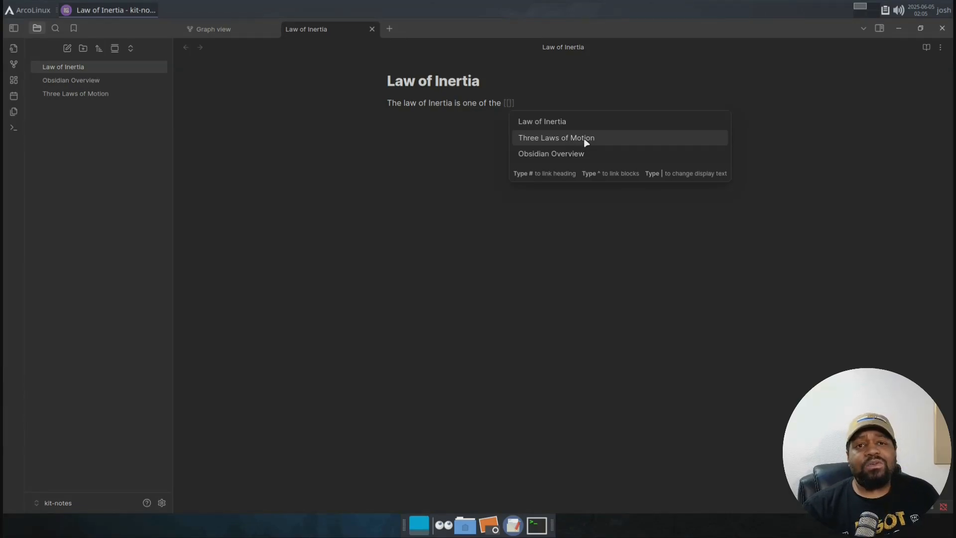
- Complete the sentence with a link to 'Three Laws of Motion' from the suggestions
{"action": "left_click", "coordinate": [555, 137]}
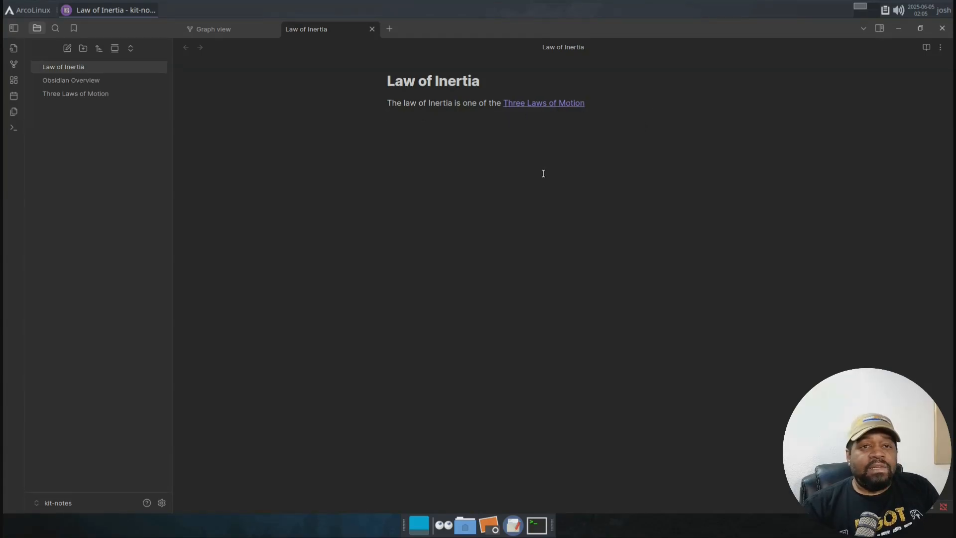
{"action": "mouse_move", "coordinate": [711, 144]}
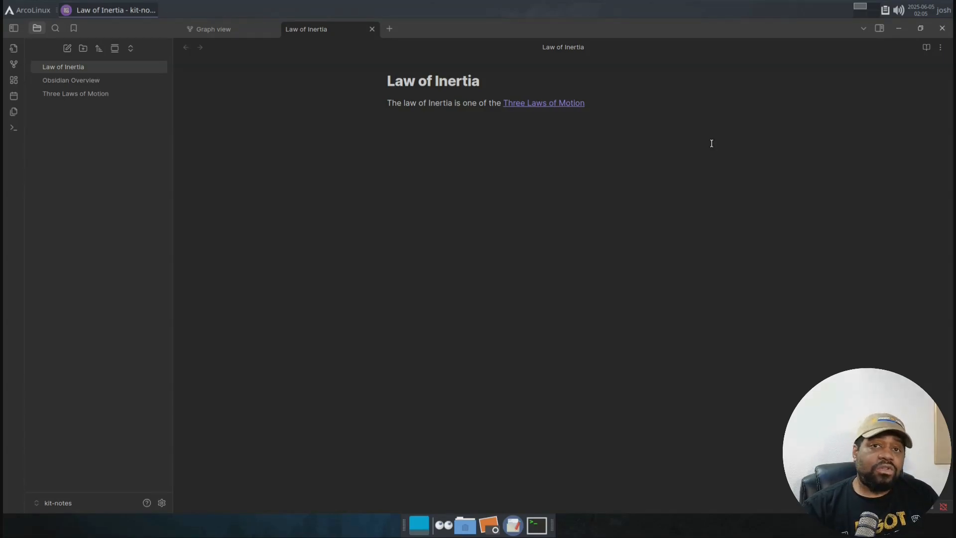
{"action": "mouse_move", "coordinate": [543, 103]}
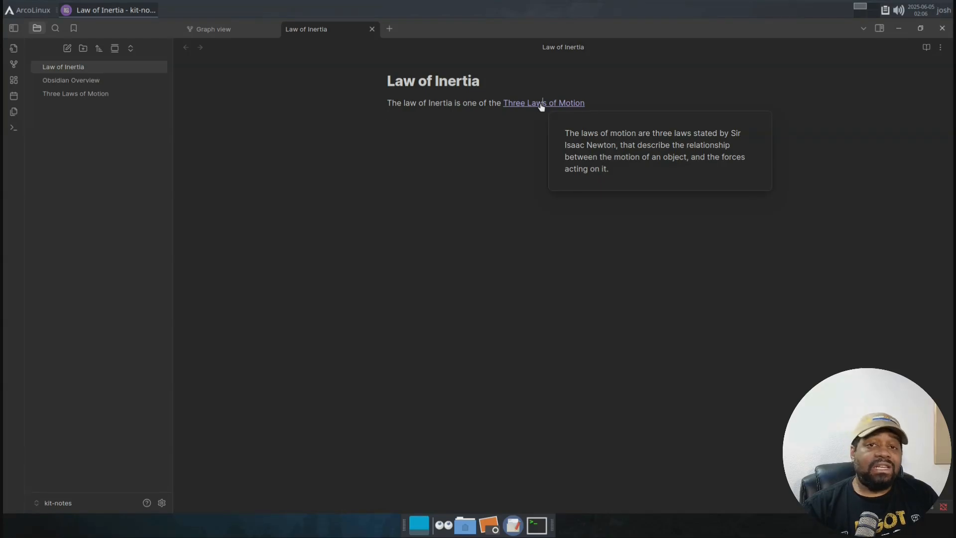
- Follow the Three Laws of Motion link so the note opens in its own tab
{"action": "left_click", "coordinate": [543, 102]}
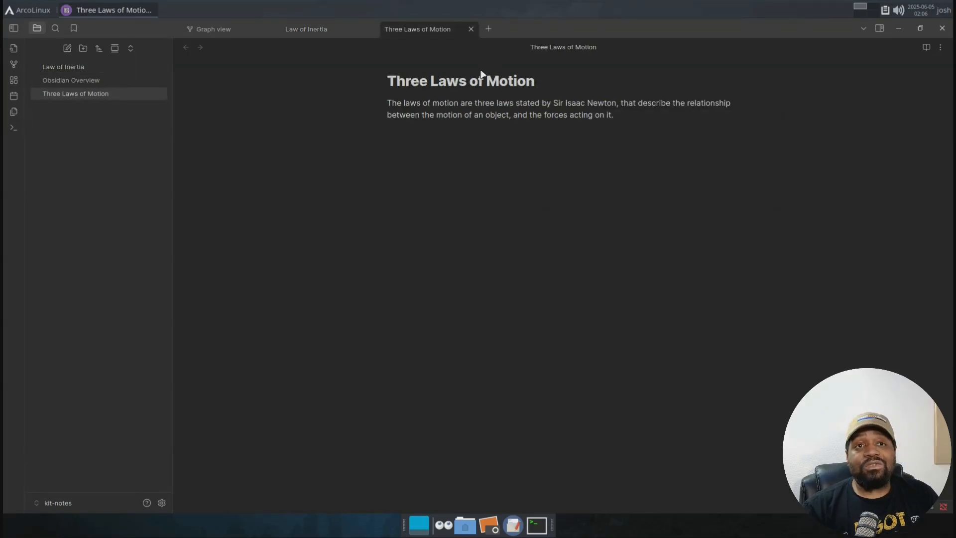
{"action": "mouse_move", "coordinate": [471, 29]}
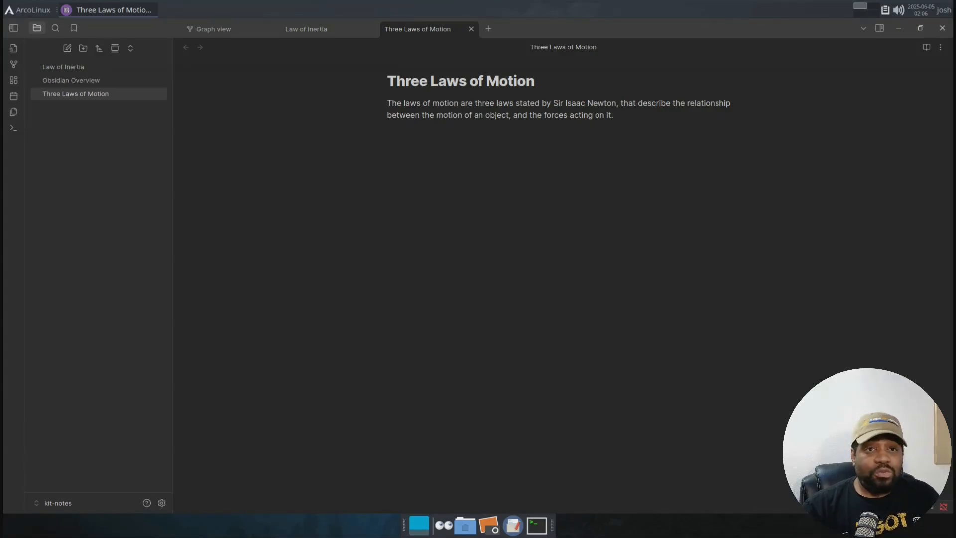
{"action": "left_click", "coordinate": [613, 115]}
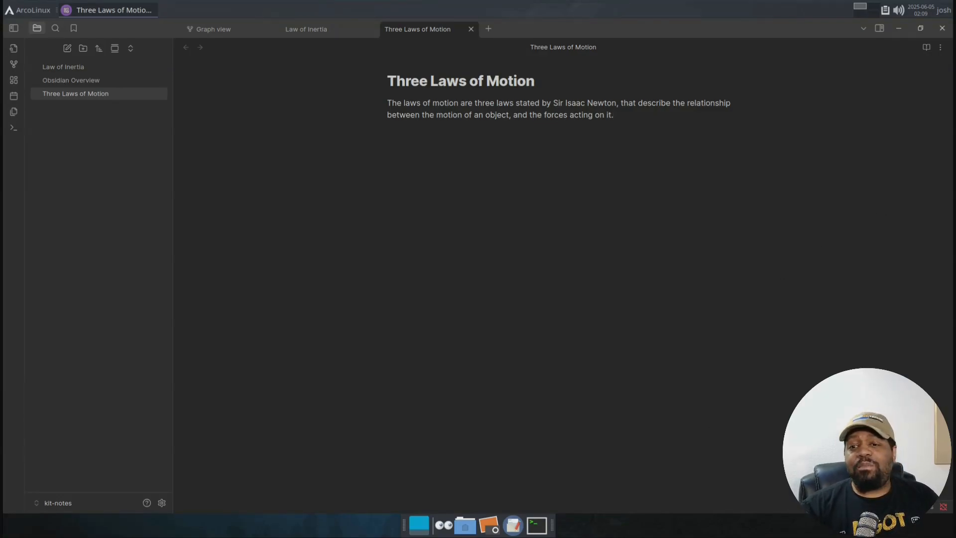
{"action": "left_click", "coordinate": [612, 115]}
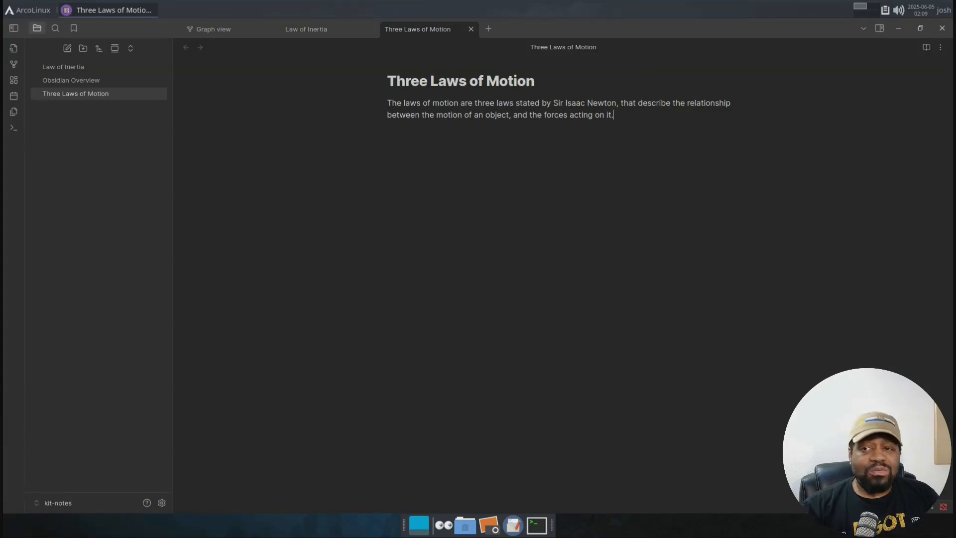
- Show the backlinks panel listing Law of Inertia as a linked mention of Three Laws of Motion
{"action": "left_click", "coordinate": [815, 28]}
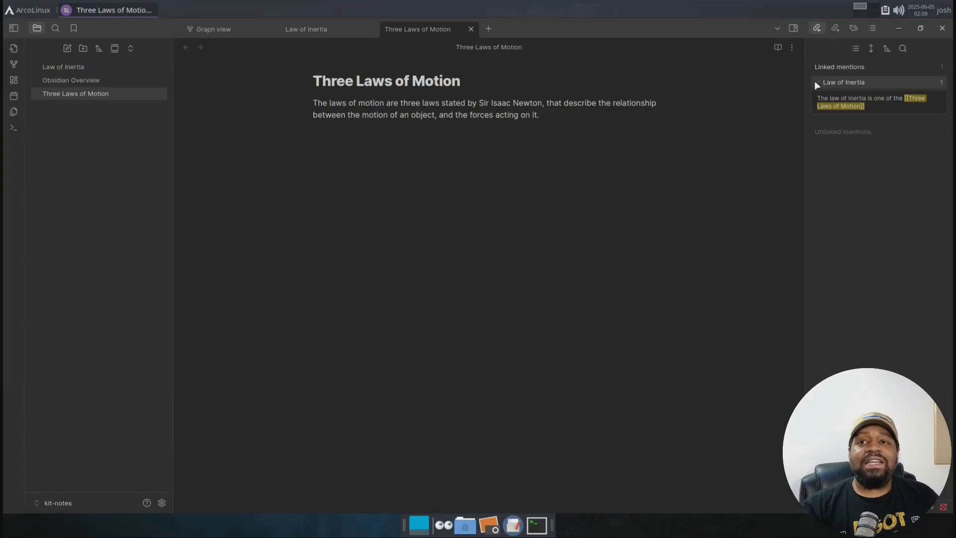
{"action": "left_click", "coordinate": [817, 82]}
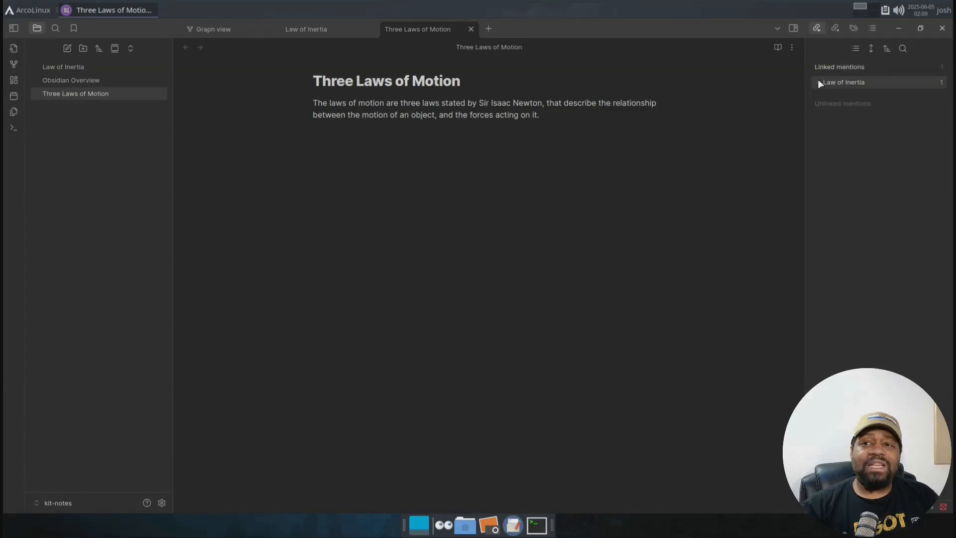
{"action": "left_click", "coordinate": [843, 81]}
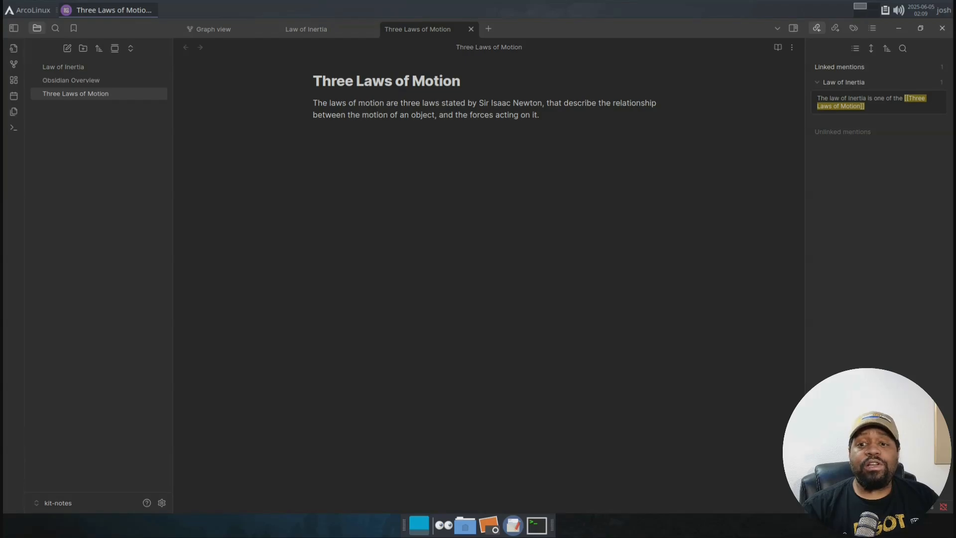
{"action": "mouse_move", "coordinate": [716, 304]}
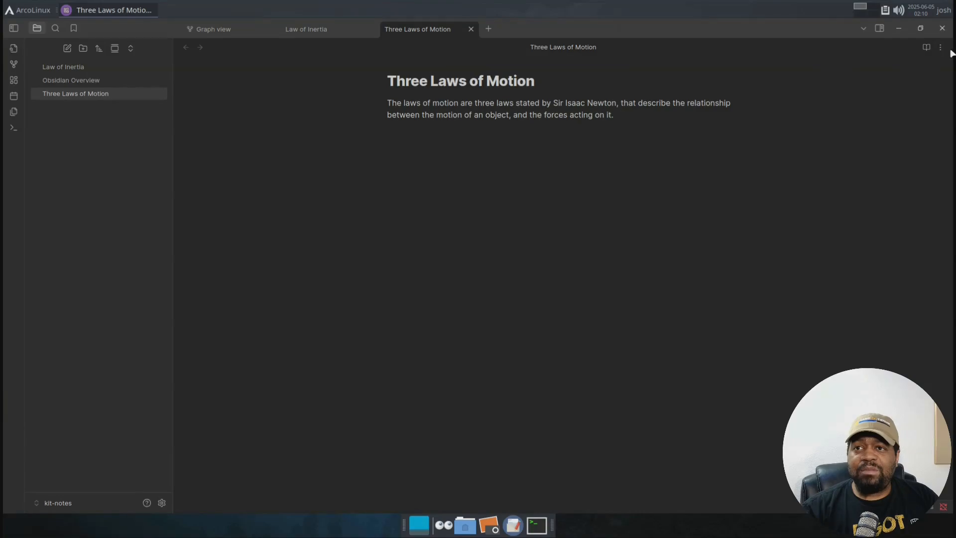
{"action": "mouse_move", "coordinate": [941, 48]}
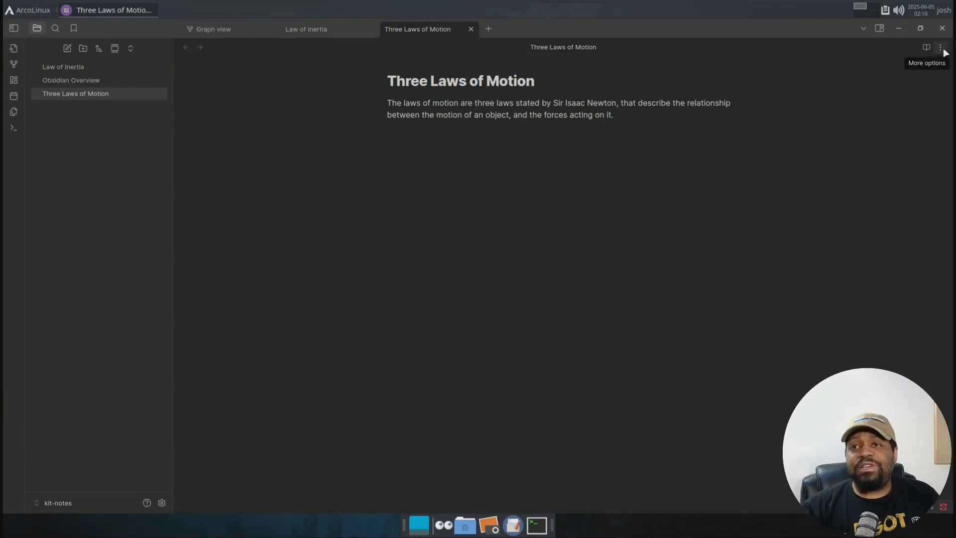
- Open a local graph beside the note and switch between Law of Inertia and Three Laws of Motion via its nodes
{"action": "left_click", "coordinate": [941, 47]}
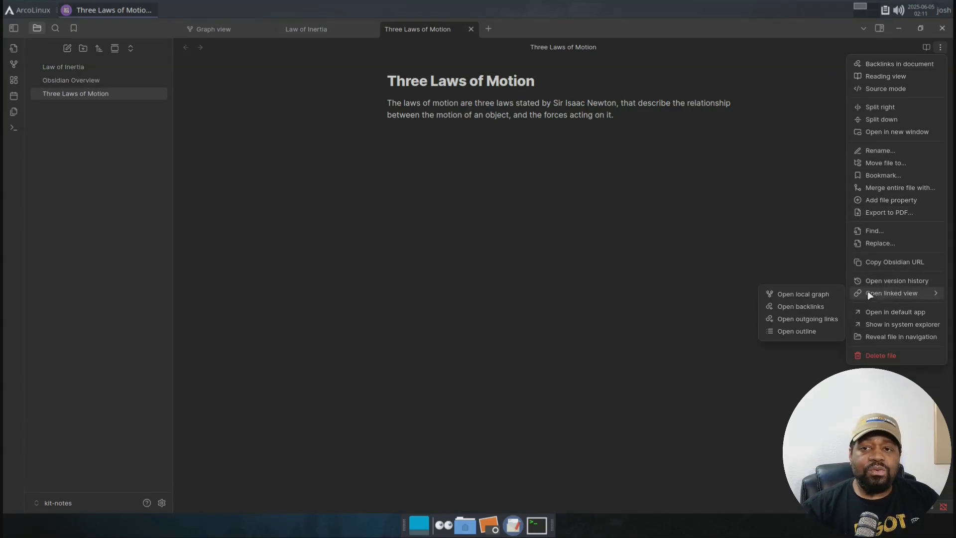
{"action": "mouse_move", "coordinate": [802, 293]}
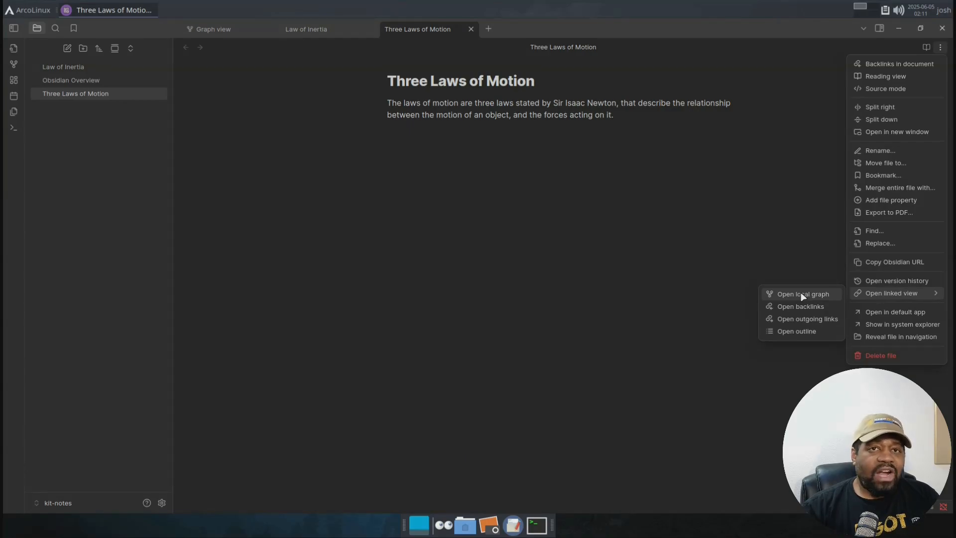
{"action": "left_click", "coordinate": [802, 293]}
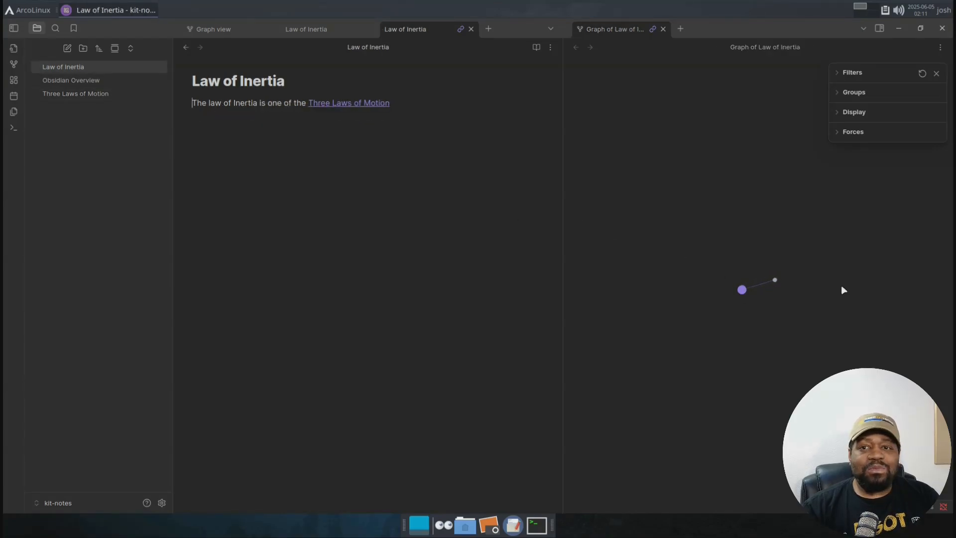
{"action": "left_click", "coordinate": [348, 103]}
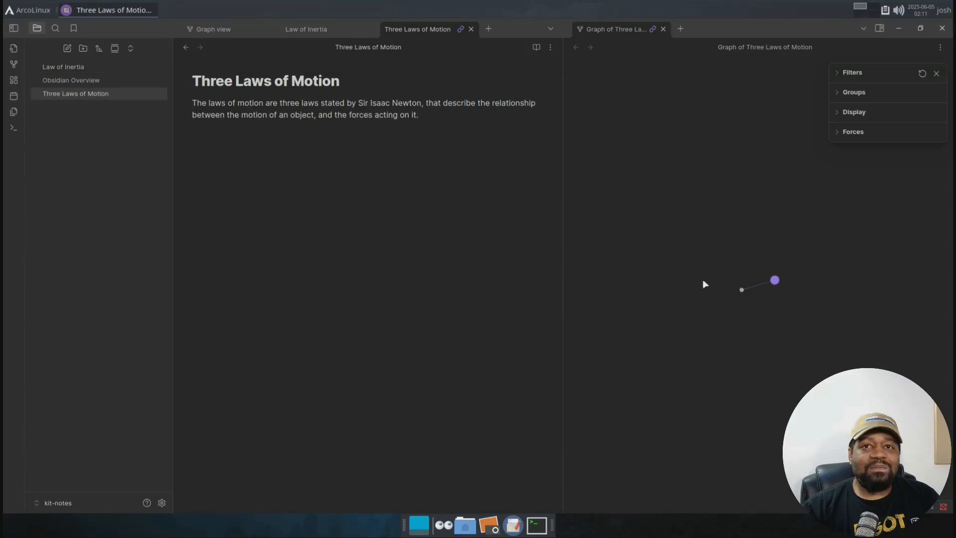
{"action": "left_click", "coordinate": [63, 66]}
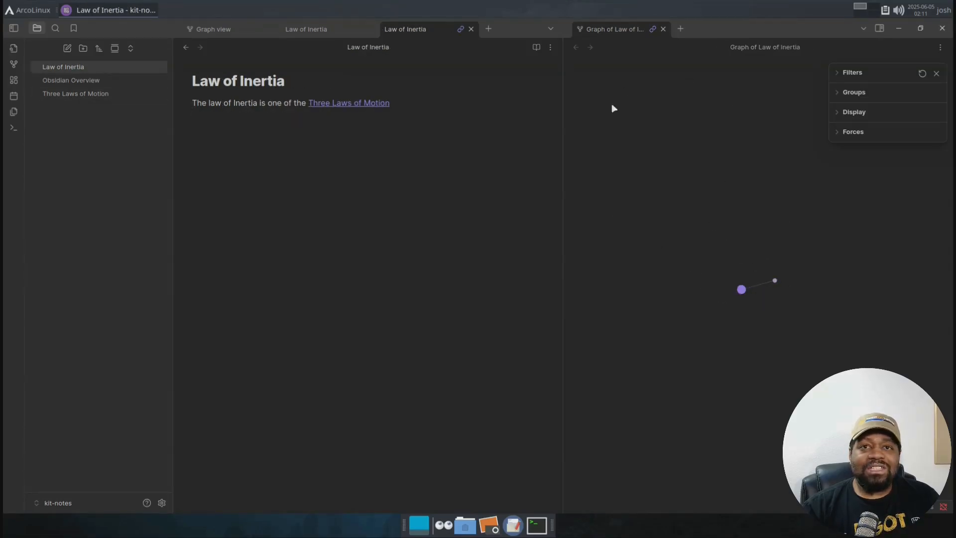
{"action": "mouse_move", "coordinate": [775, 282]}
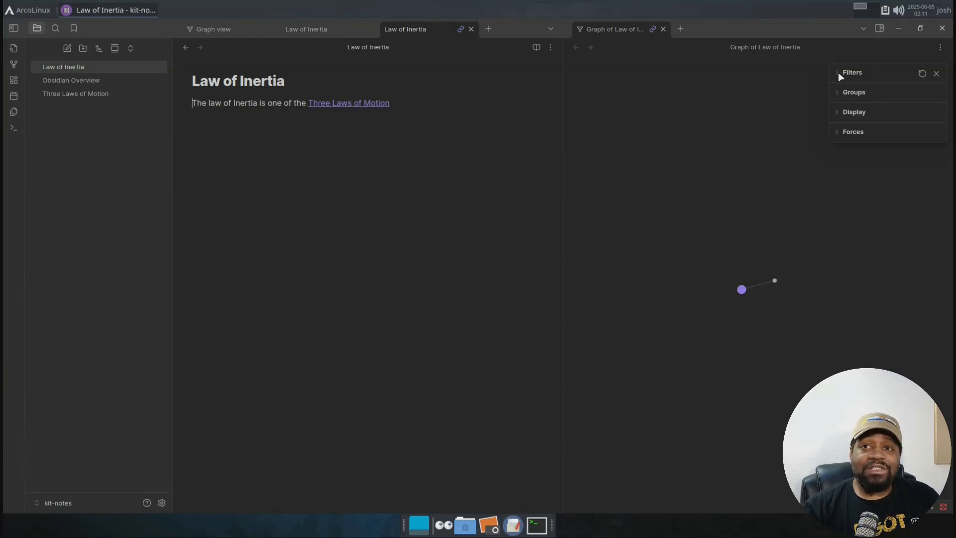
{"action": "mouse_move", "coordinate": [835, 364]}
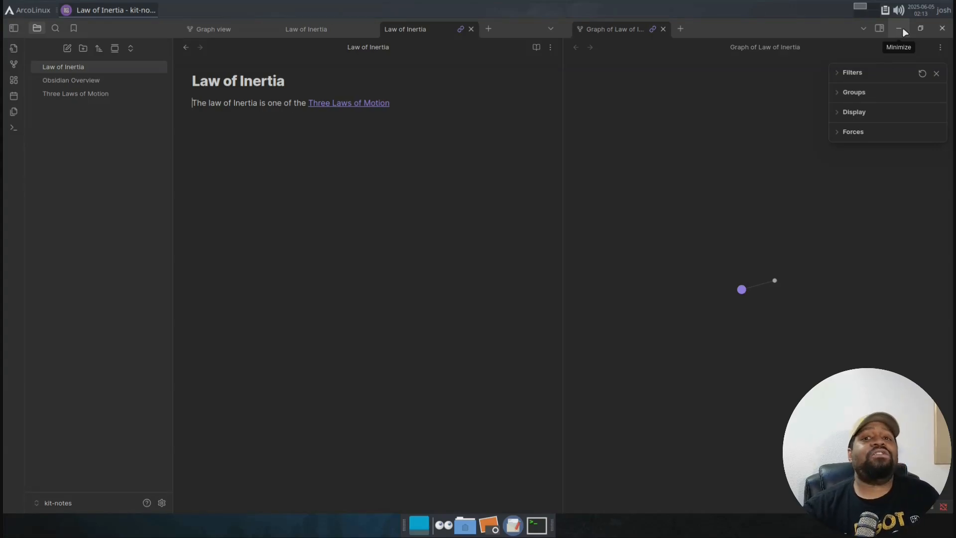
- Minimize Obsidian and browse the file manager into Documents/Notes/kit-notes to see its .md notes
{"action": "left_click", "coordinate": [898, 28]}
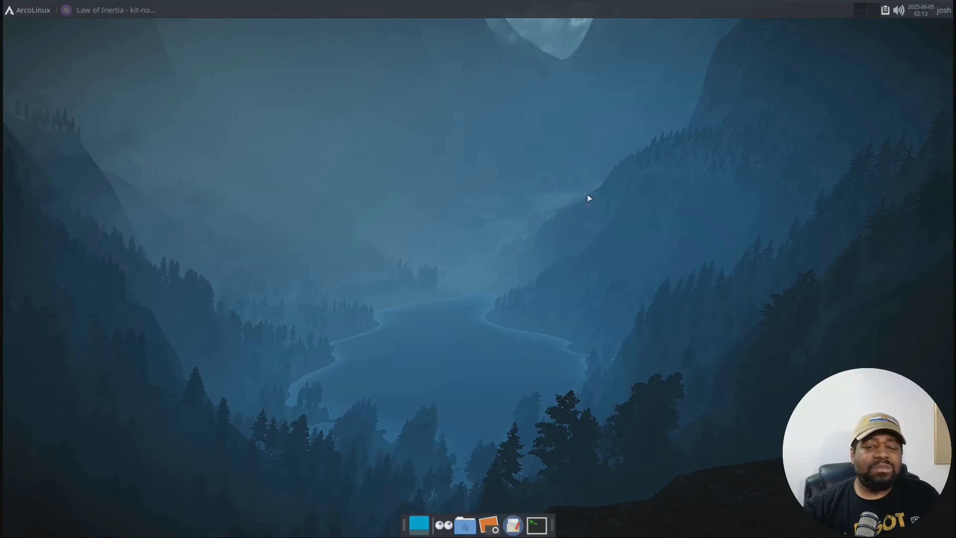
{"action": "left_click", "coordinate": [465, 525]}
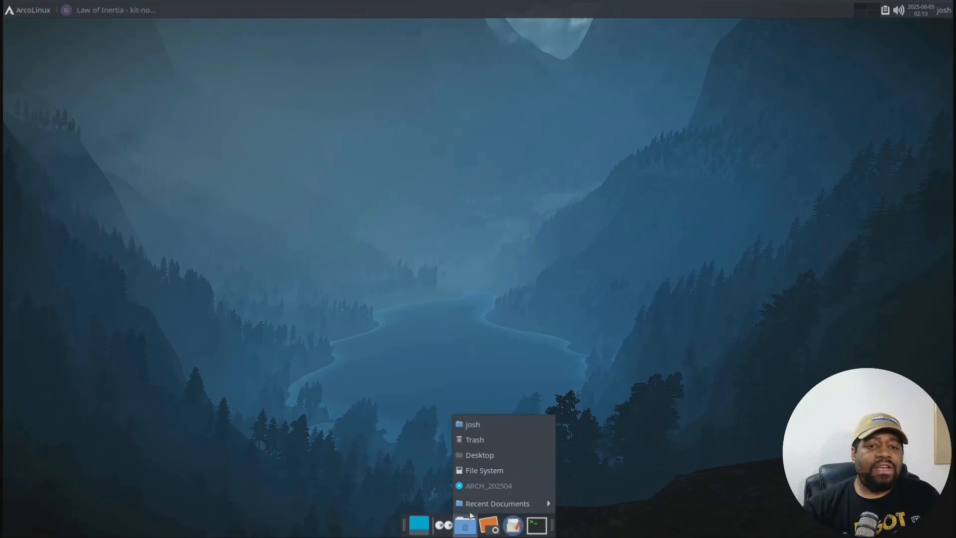
{"action": "left_click", "coordinate": [472, 425]}
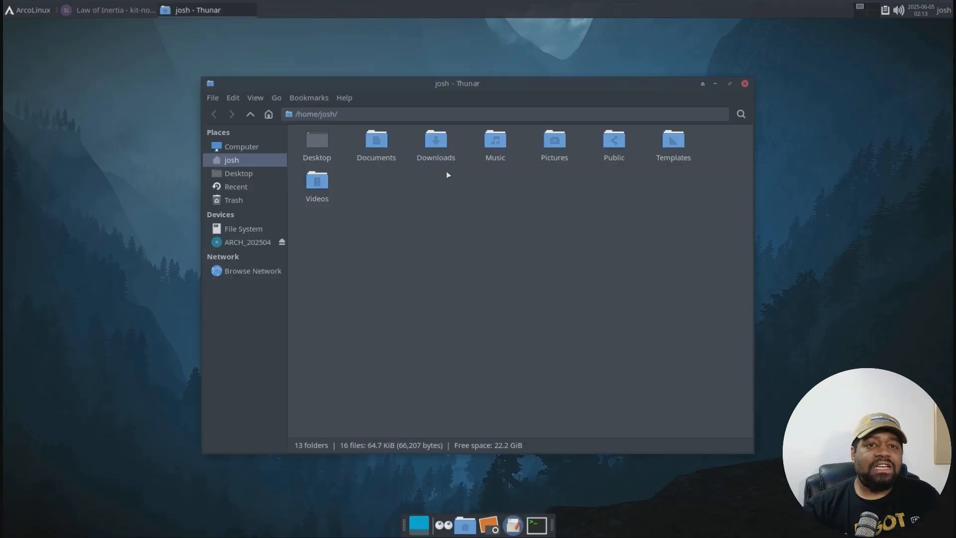
{"action": "double_click", "coordinate": [376, 140]}
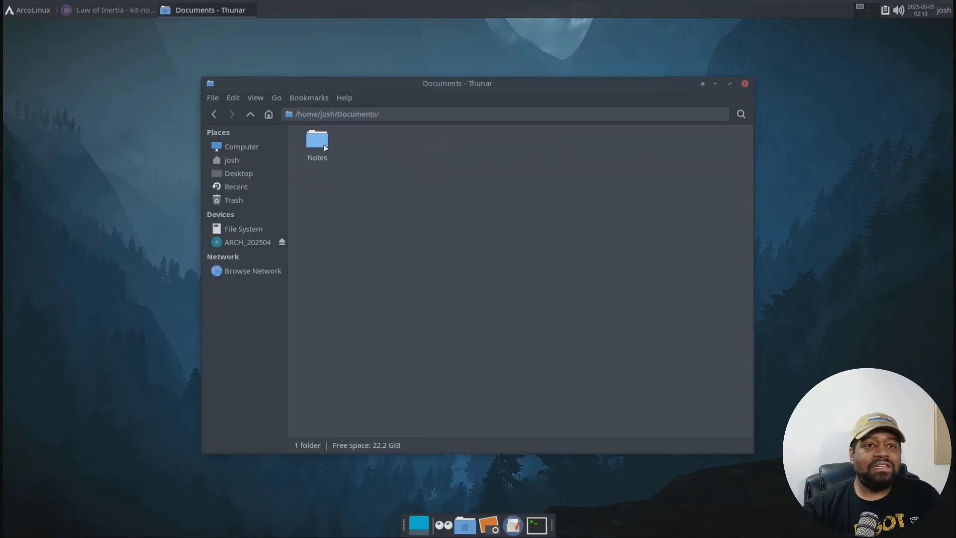
{"action": "double_click", "coordinate": [316, 144]}
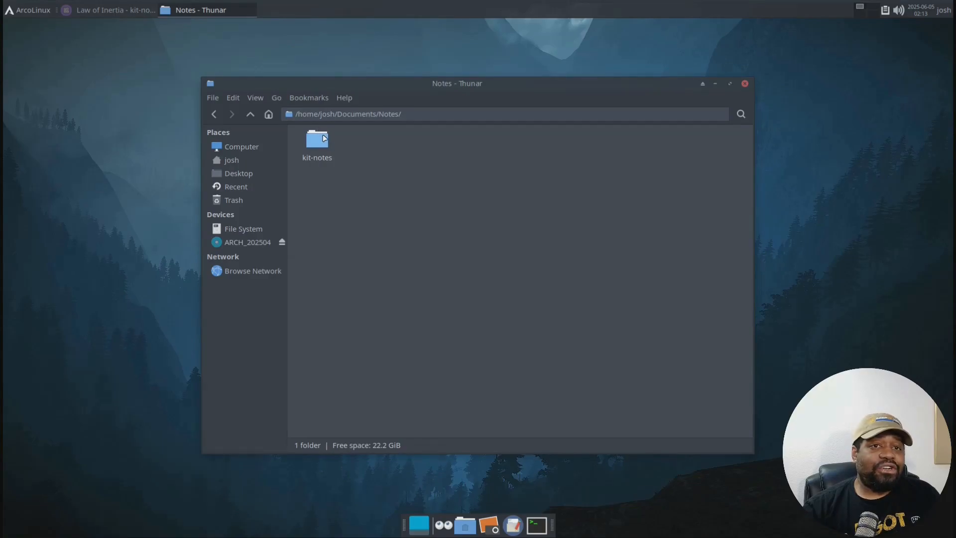
{"action": "double_click", "coordinate": [317, 142]}
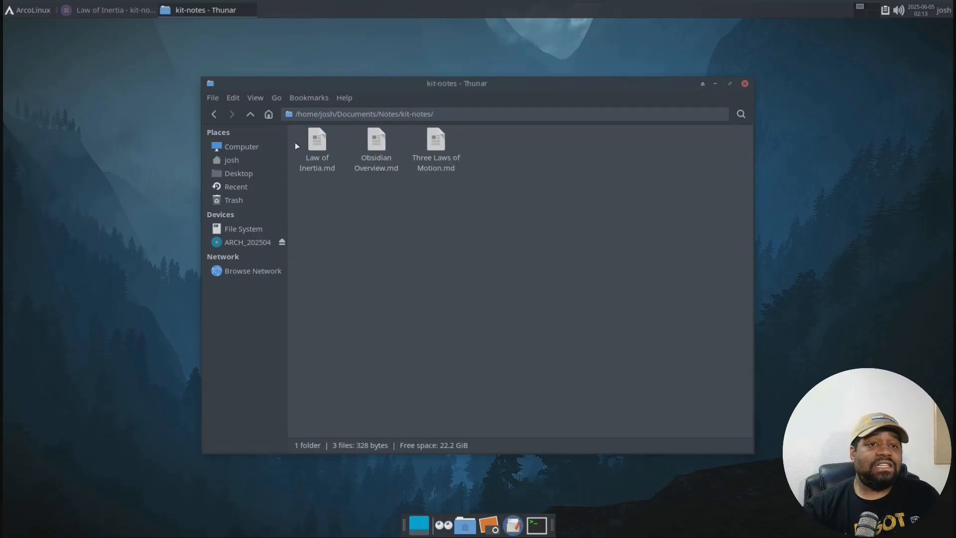
- Navigate back up from kit-notes to the Documents folder
{"action": "left_click", "coordinate": [250, 114]}
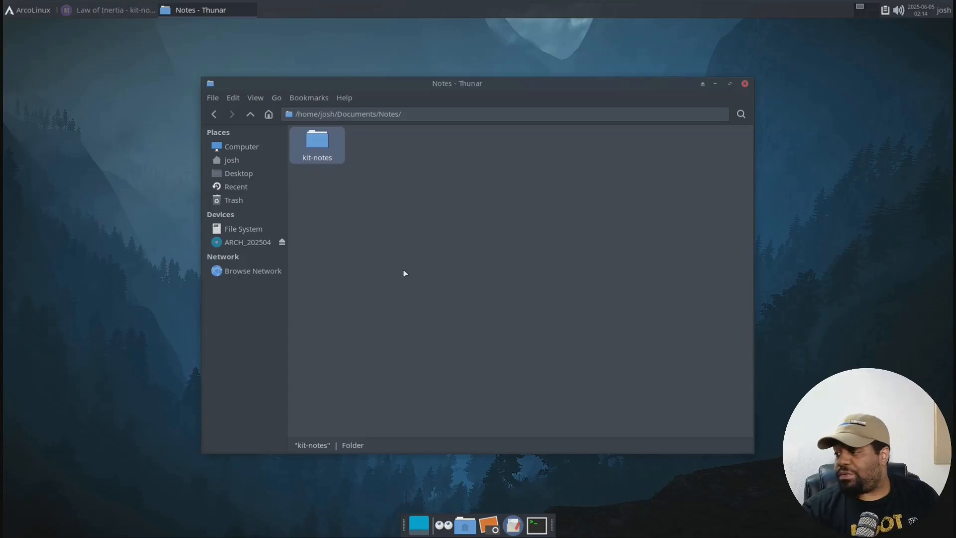
{"action": "mouse_move", "coordinate": [430, 252]}
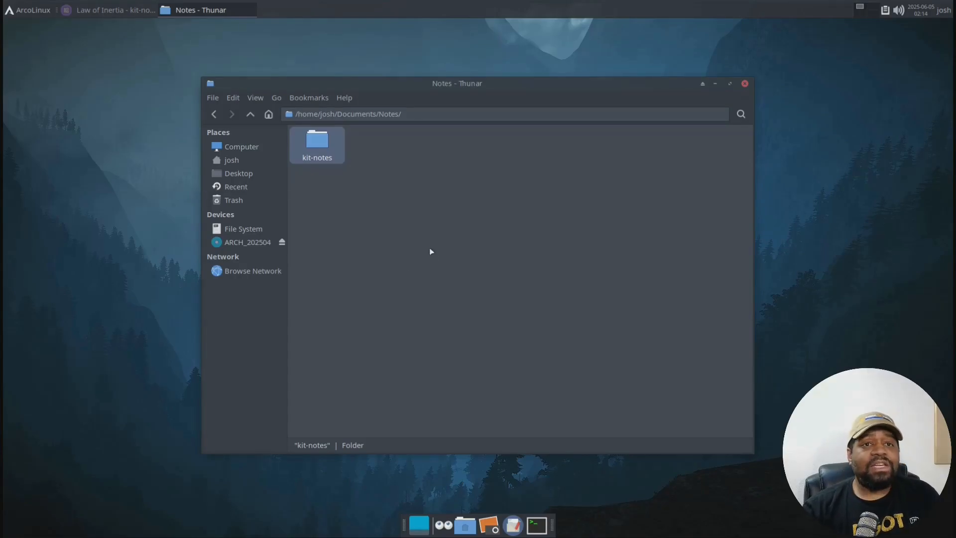
{"action": "mouse_move", "coordinate": [250, 113]}
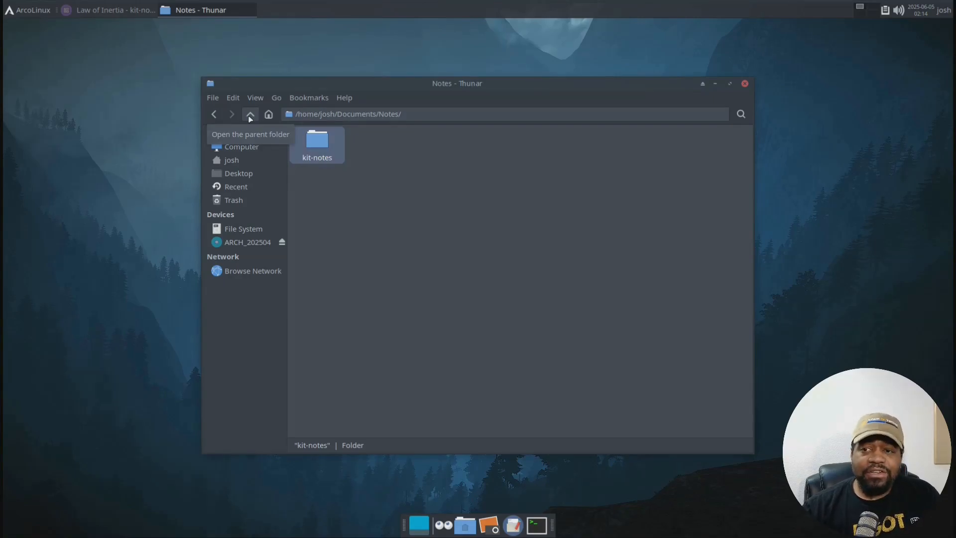
{"action": "left_click", "coordinate": [250, 113]}
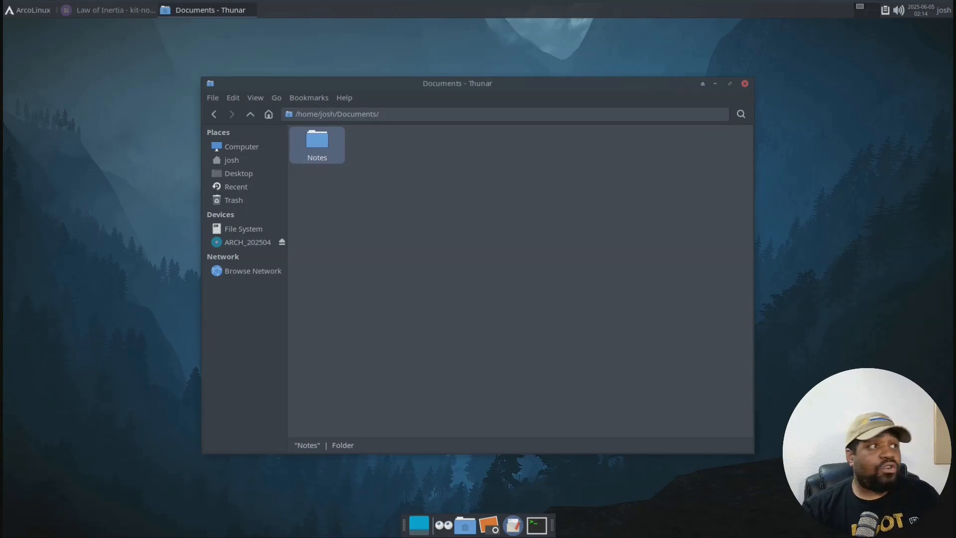
{"action": "mouse_move", "coordinate": [268, 114]}
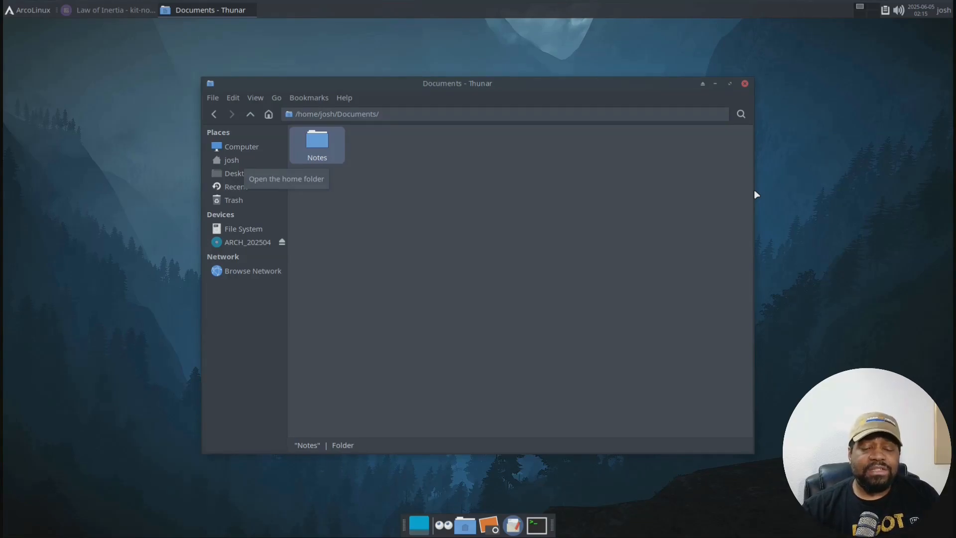
{"action": "mouse_move", "coordinate": [793, 176]}
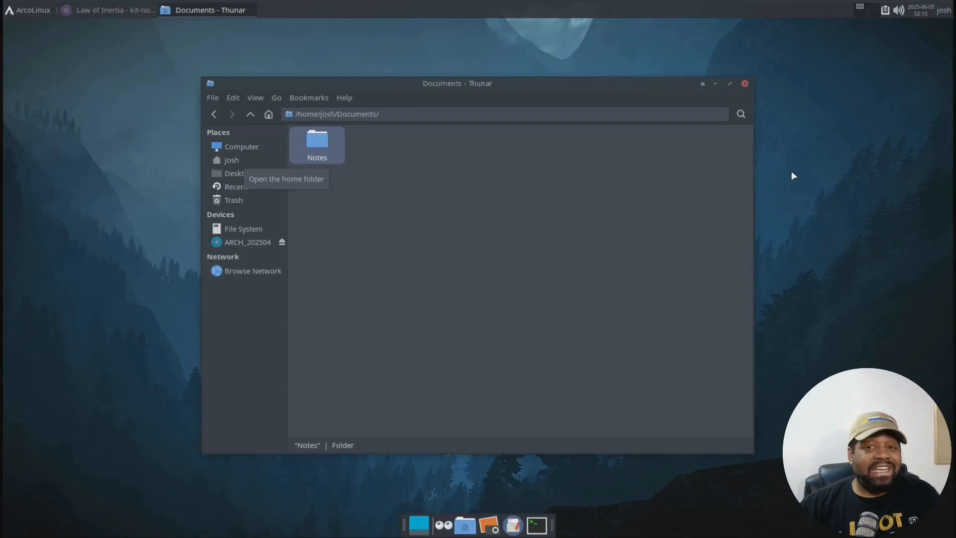
{"action": "mouse_move", "coordinate": [801, 167]}
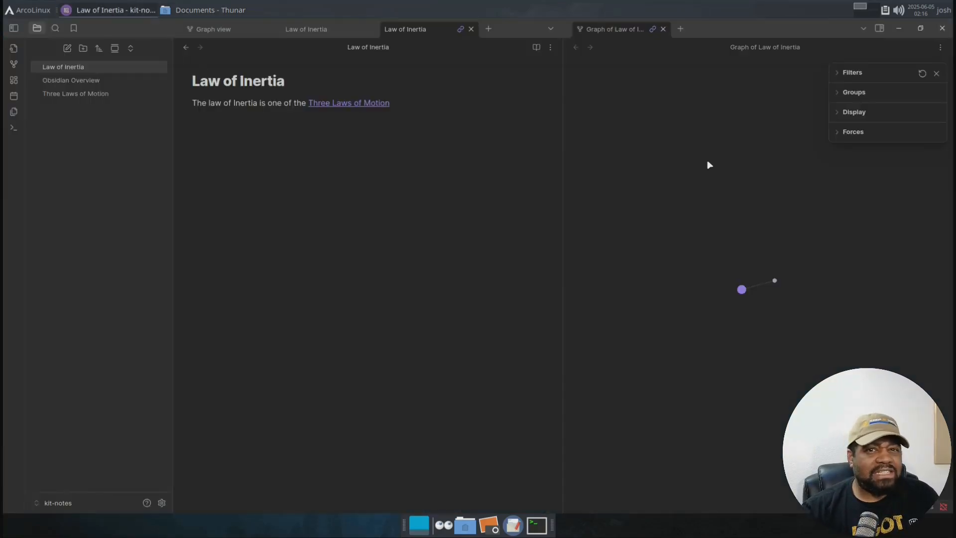
{"action": "mouse_move", "coordinate": [881, 207]}
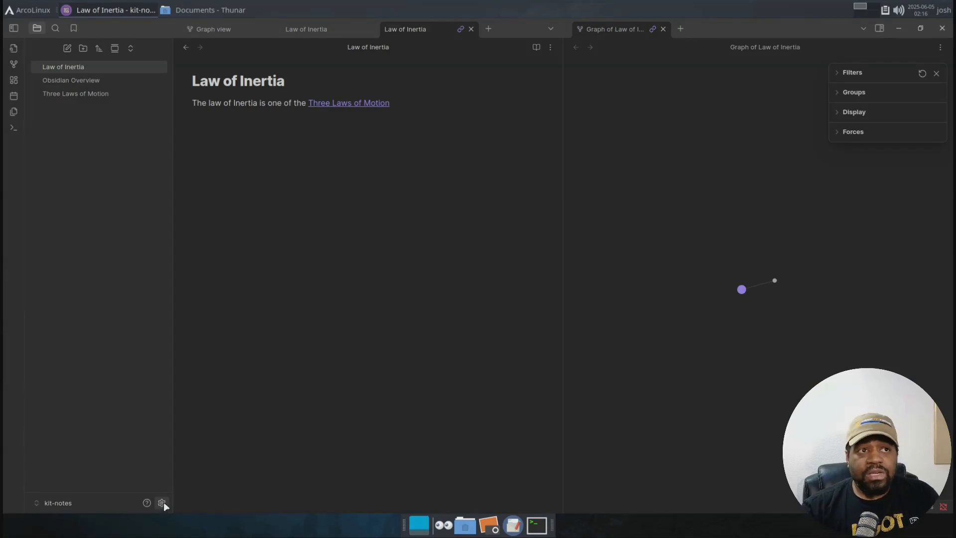
- Show Obsidian's settings on the Appearance section
{"action": "left_click", "coordinate": [162, 502]}
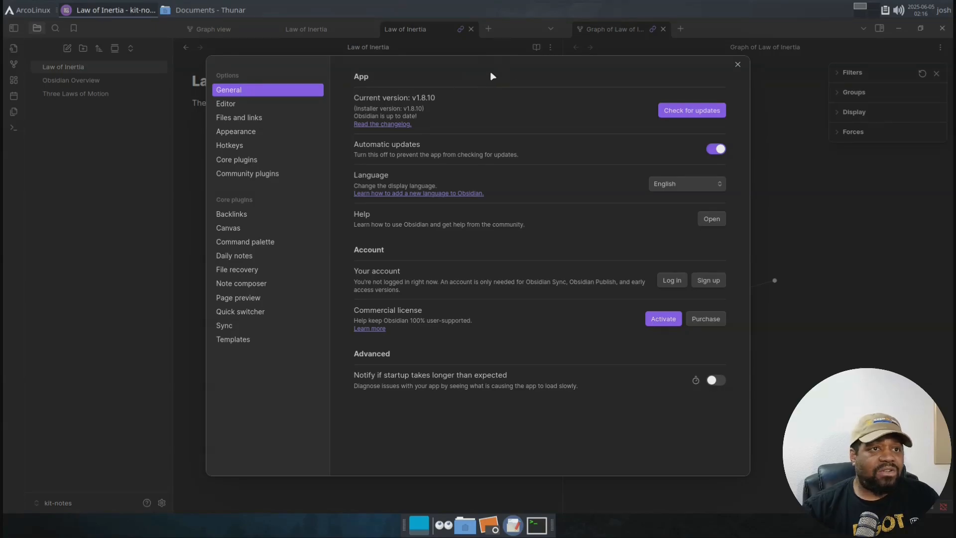
{"action": "left_click", "coordinate": [235, 132]}
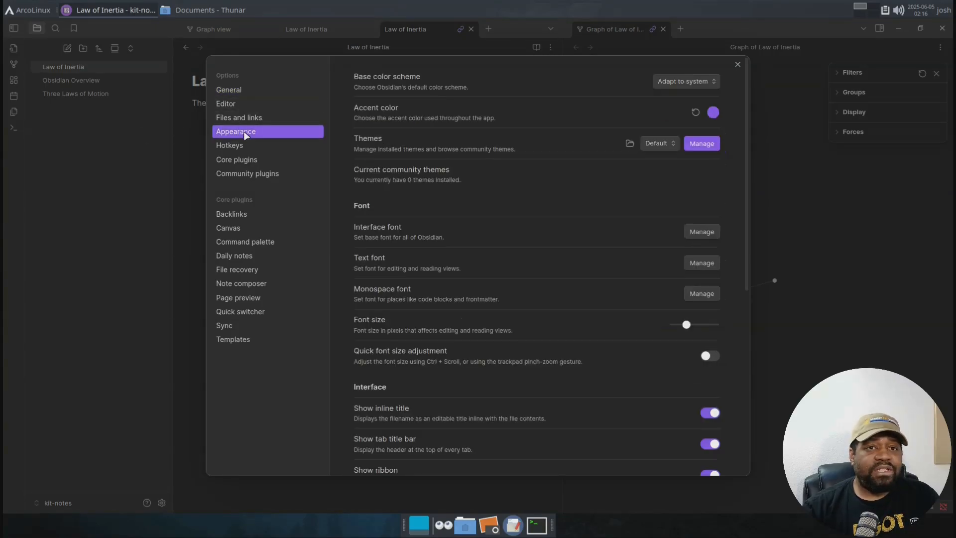